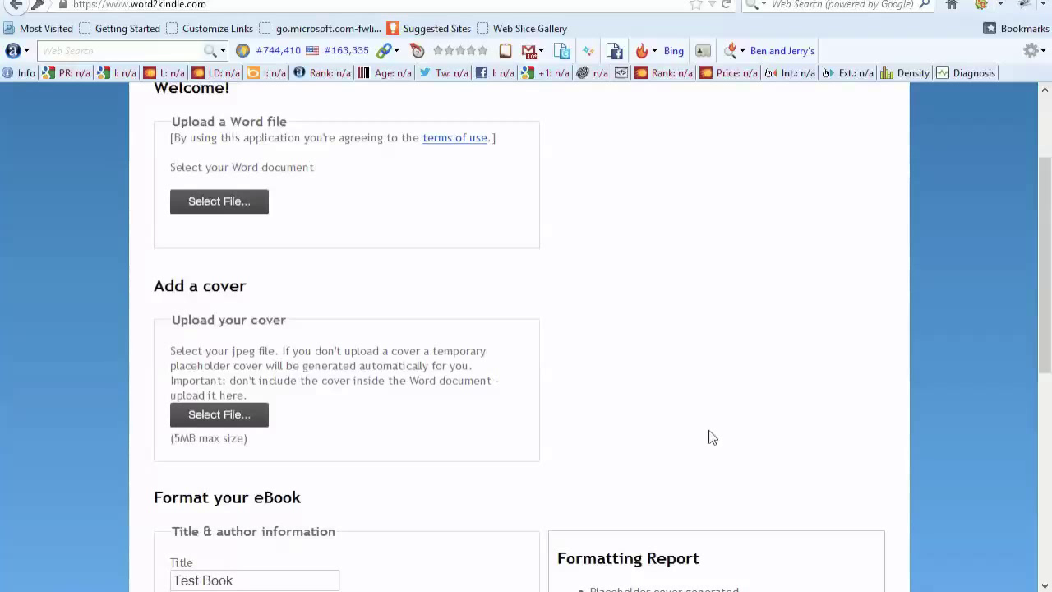
# - Upload TestBook.docx and review its analysis: table of contents, 2 tabs, 2 blank lines
pyautogui.click(219, 201)
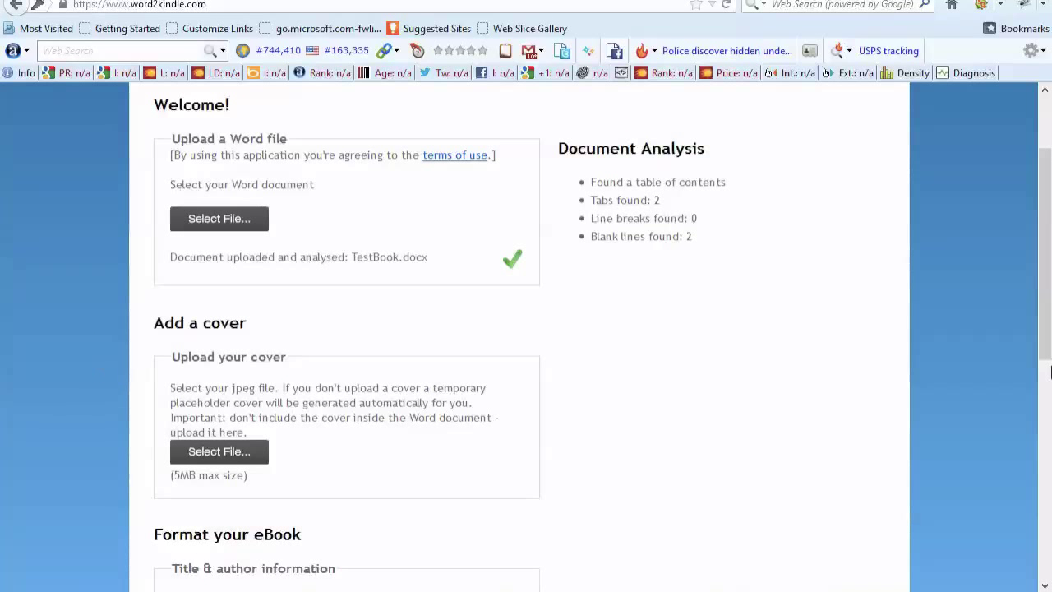
pyautogui.scroll(-3)
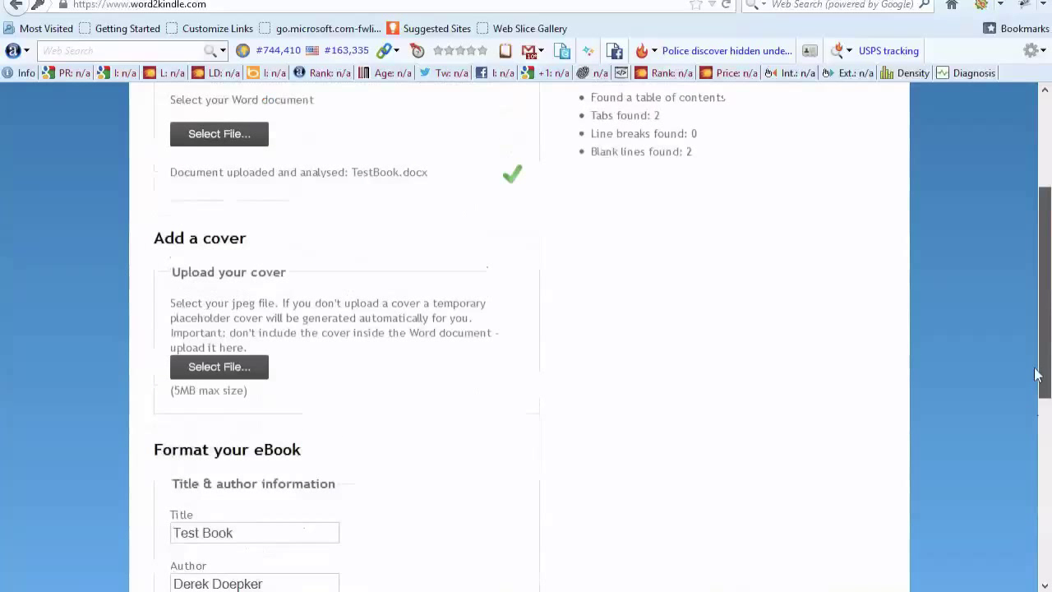
pyautogui.scroll(3)
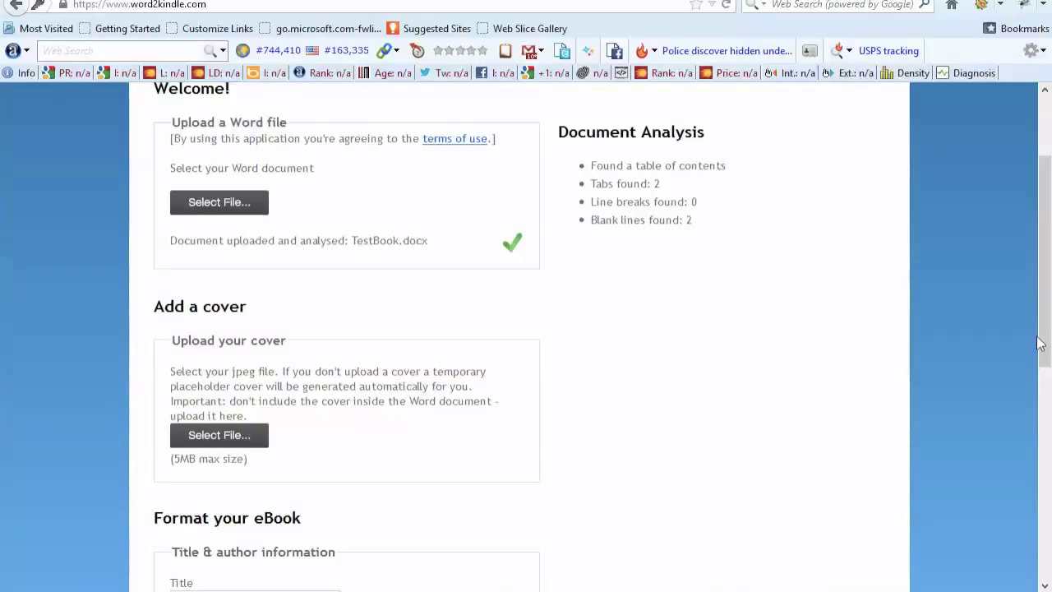
pyautogui.moveTo(563, 312)
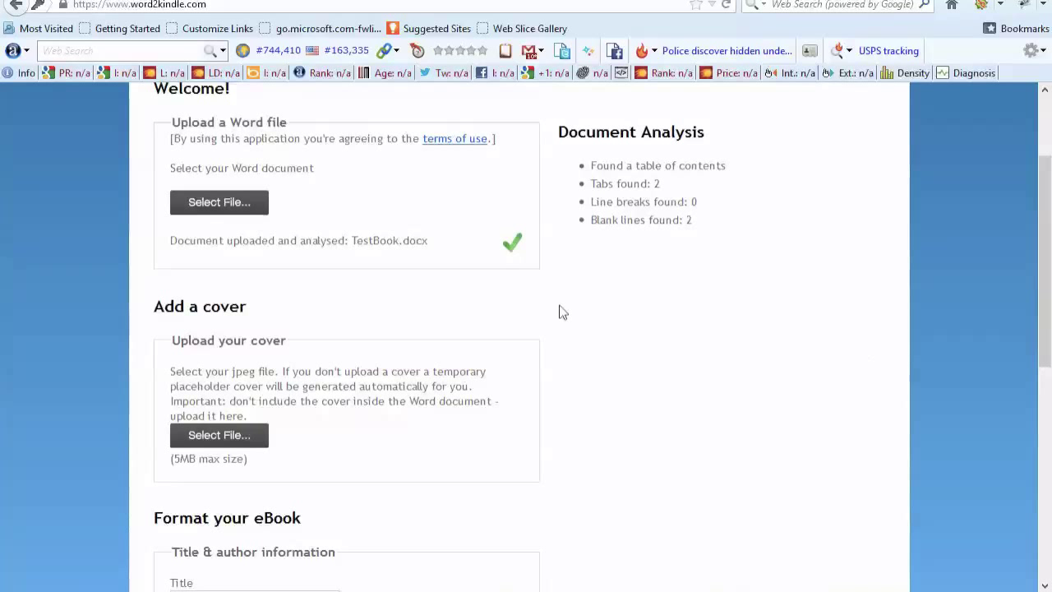
pyautogui.scroll(-3)
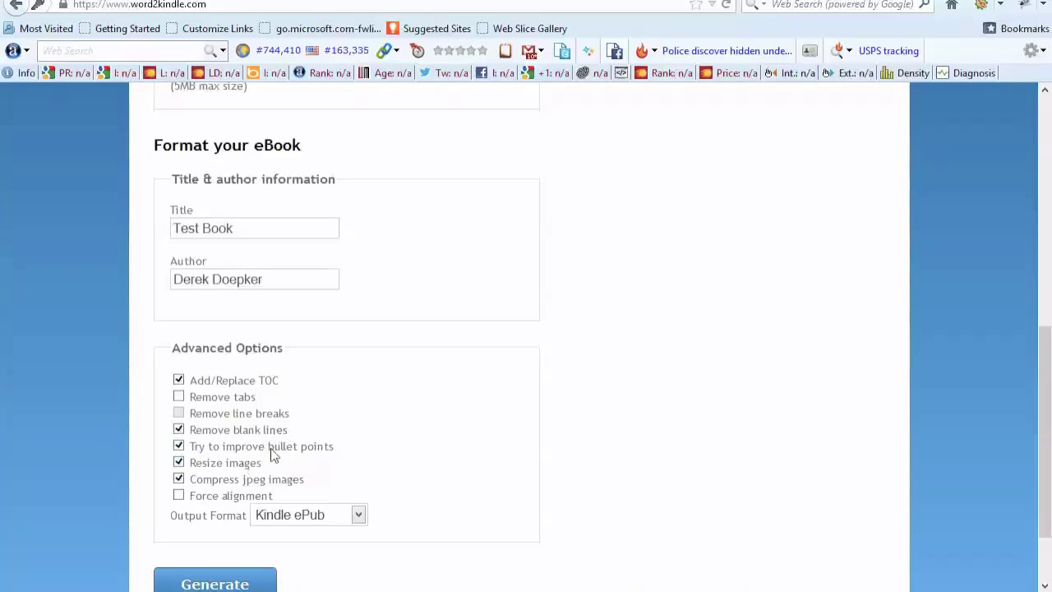
pyautogui.moveTo(216, 473)
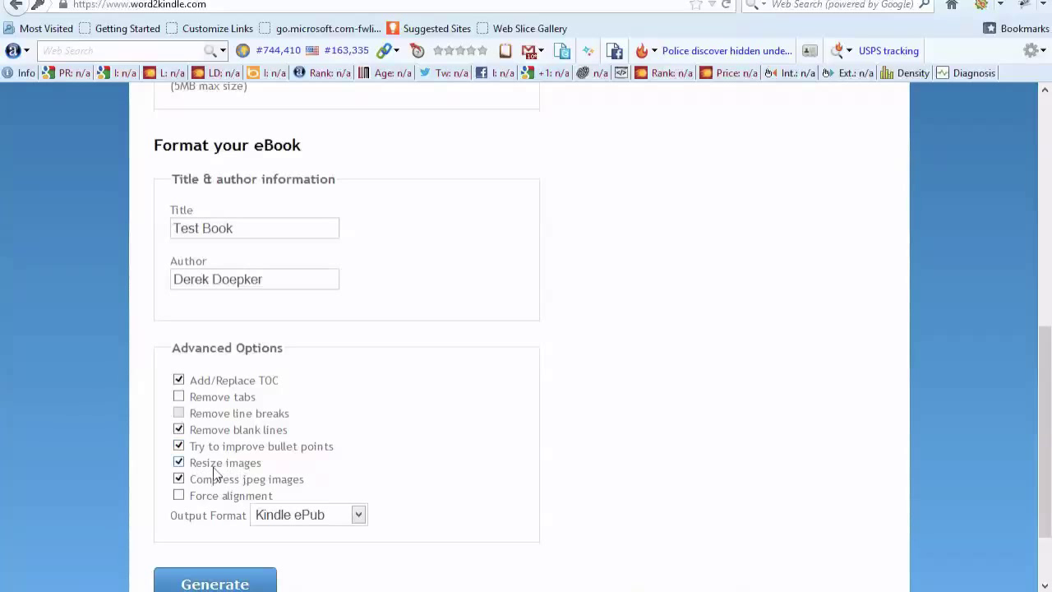
pyautogui.scroll(3)
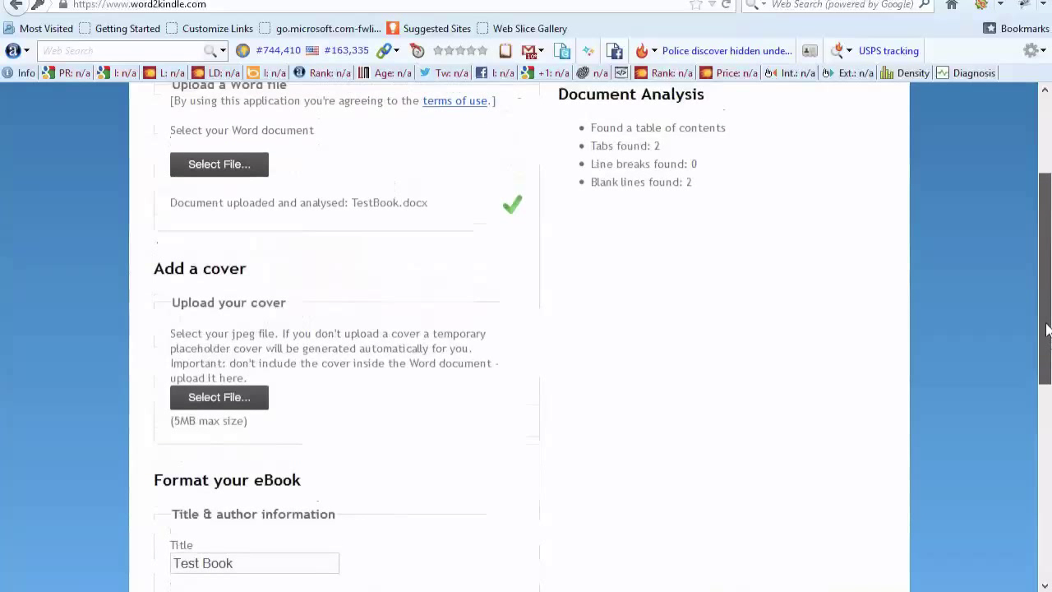
pyautogui.scroll(3)
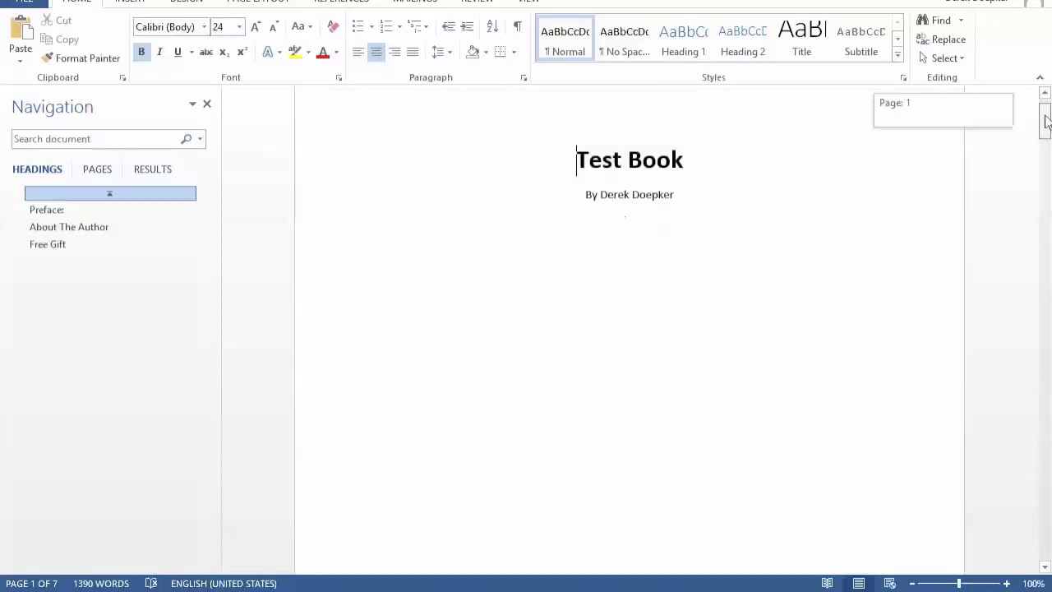
# - Review TestBook in Word from the title page through preface, author and Free Gift pages
pyautogui.scroll(-3)
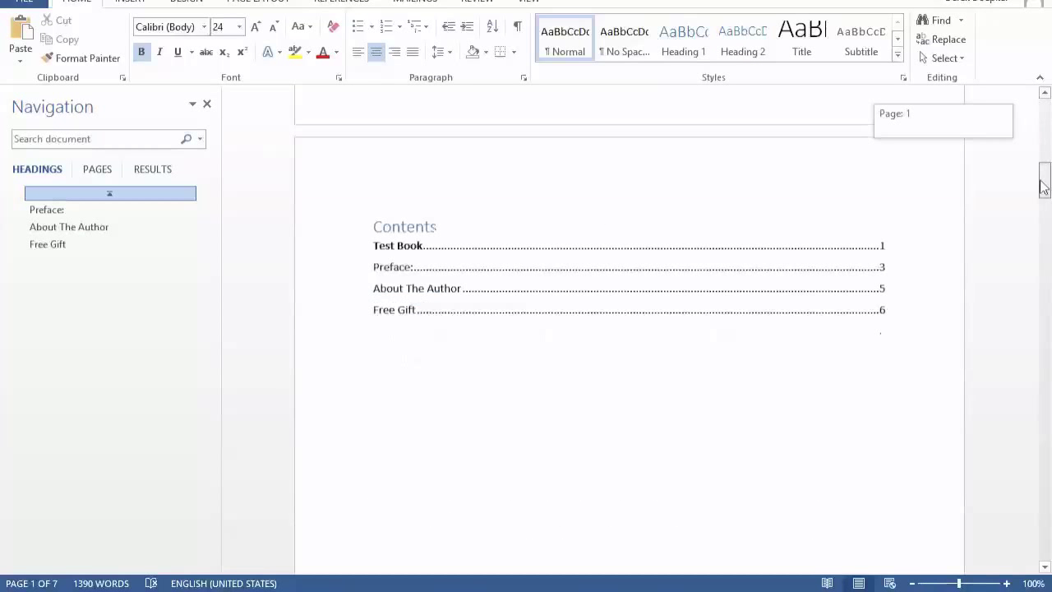
pyautogui.click(46, 209)
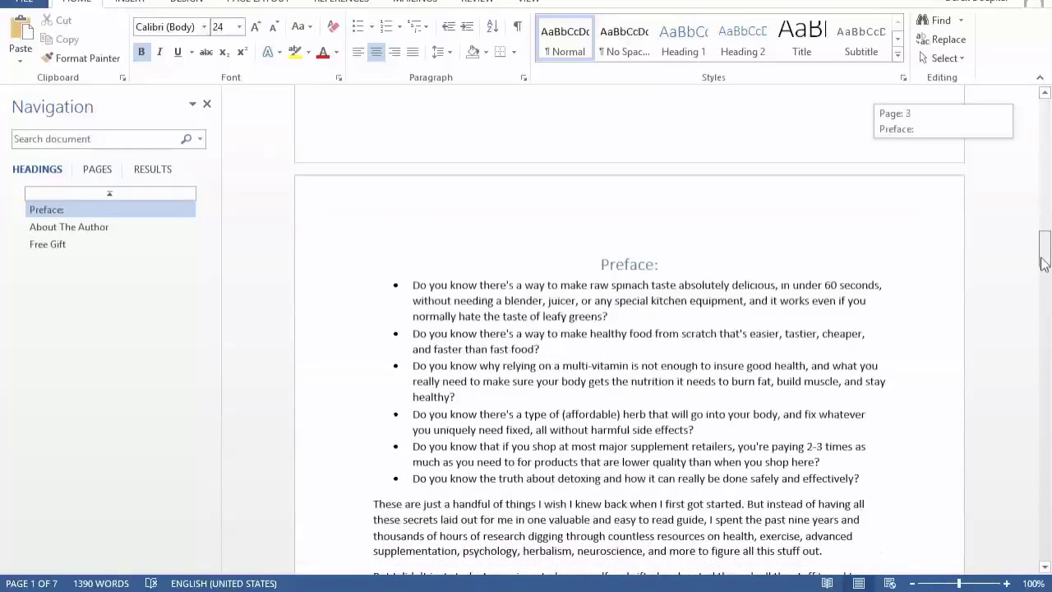
pyautogui.scroll(-3)
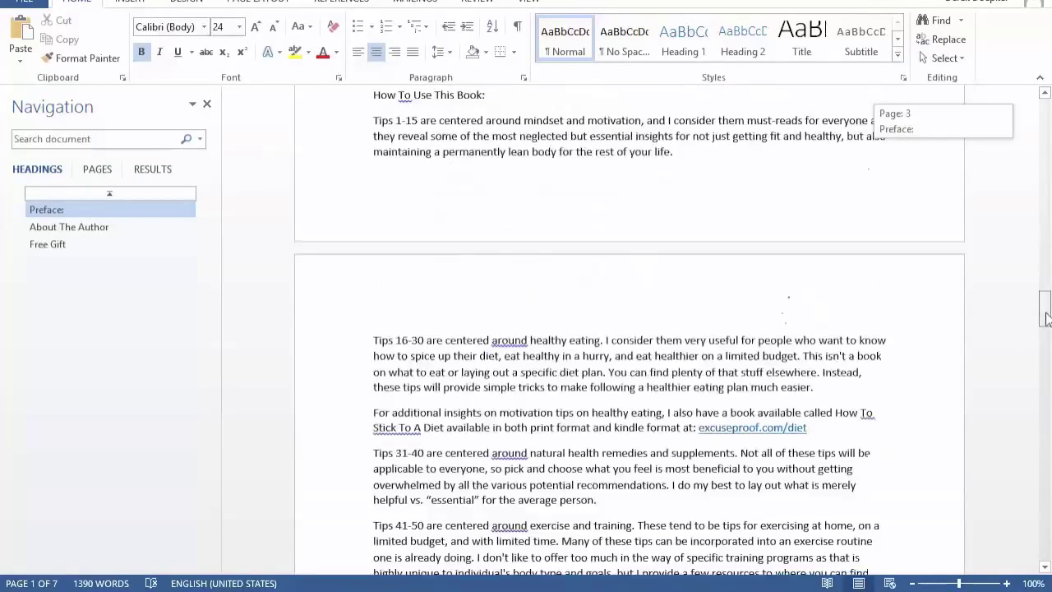
pyautogui.scroll(-3)
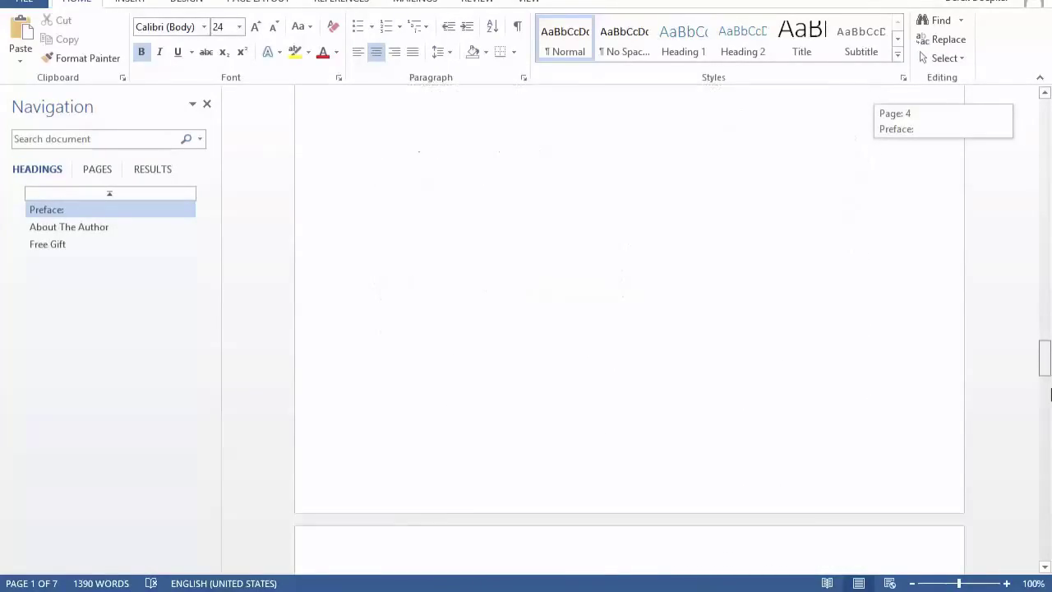
pyautogui.click(69, 227)
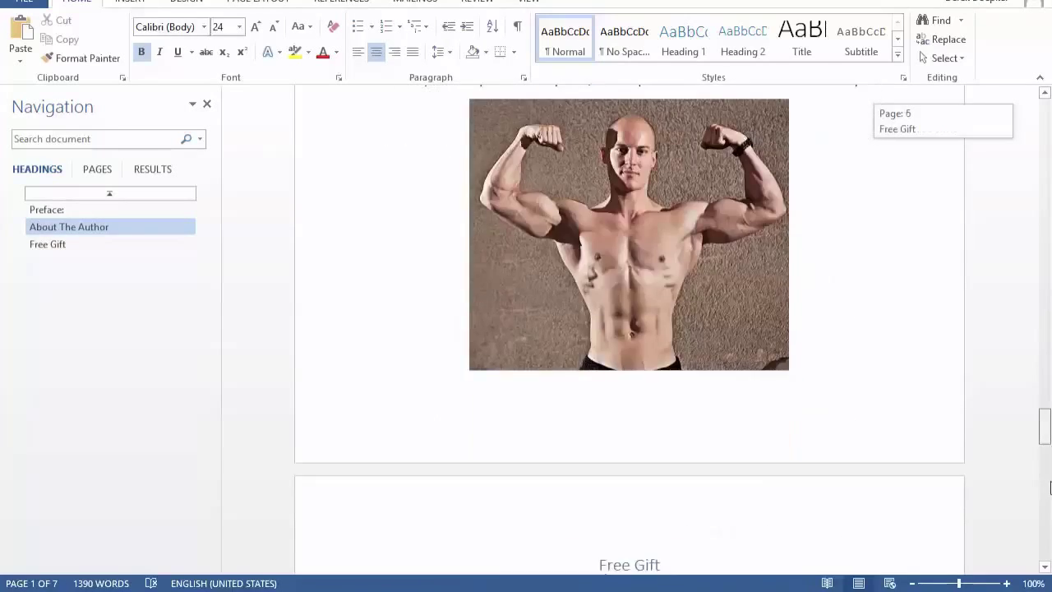
pyautogui.click(48, 244)
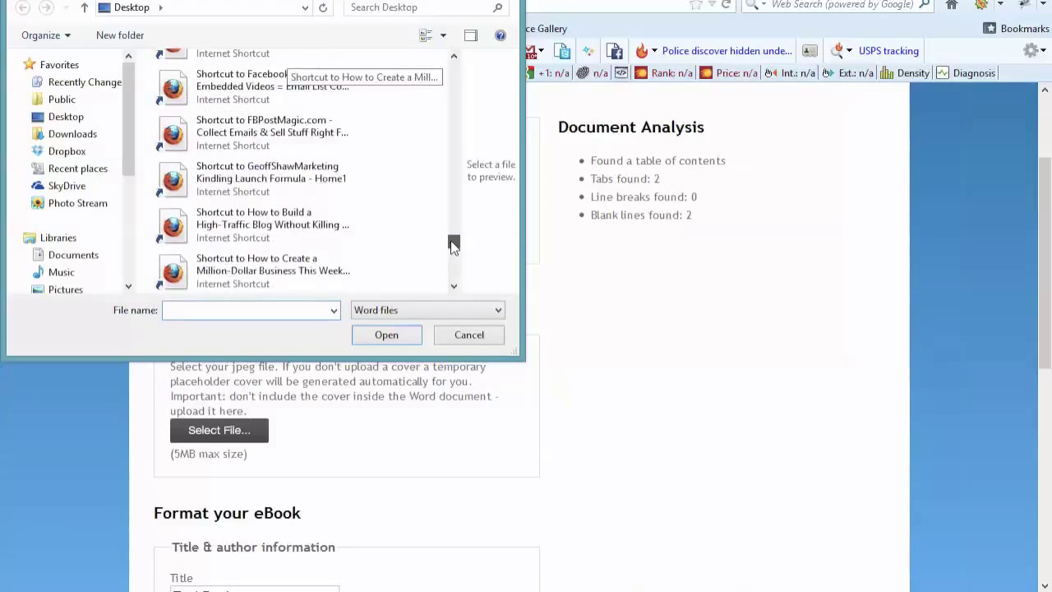
# - Pick TestBookFormatting.docx from the Desktop and upload it, replacing TestBook
pyautogui.scroll(-3)
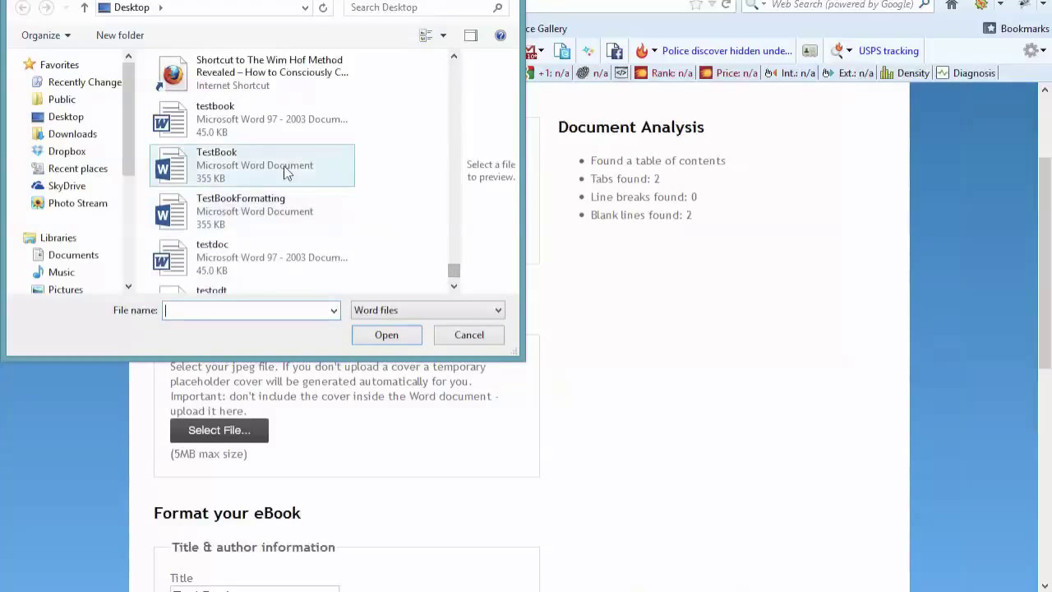
pyautogui.click(254, 165)
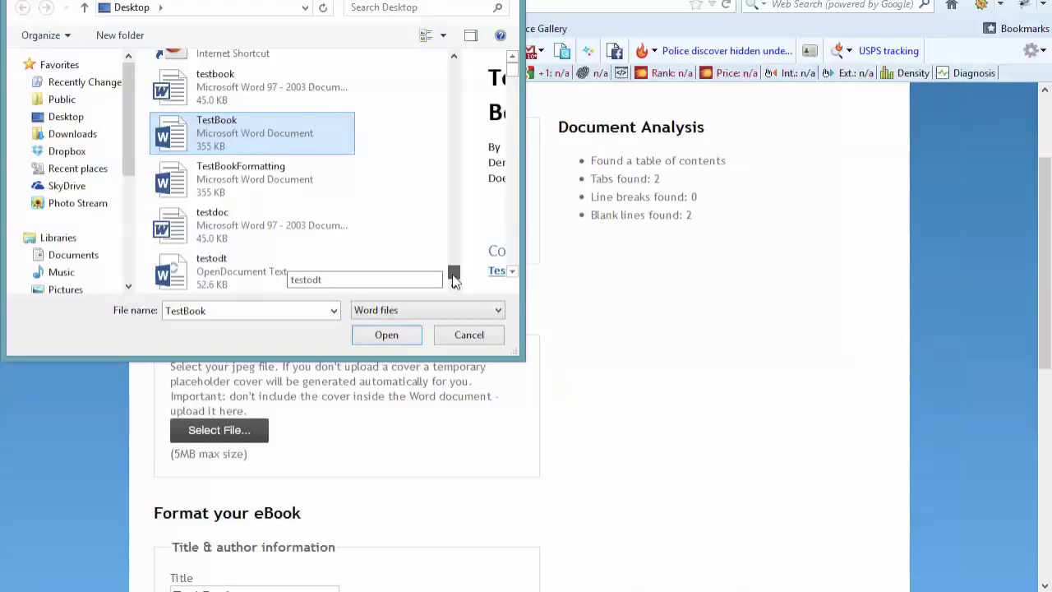
pyautogui.click(240, 180)
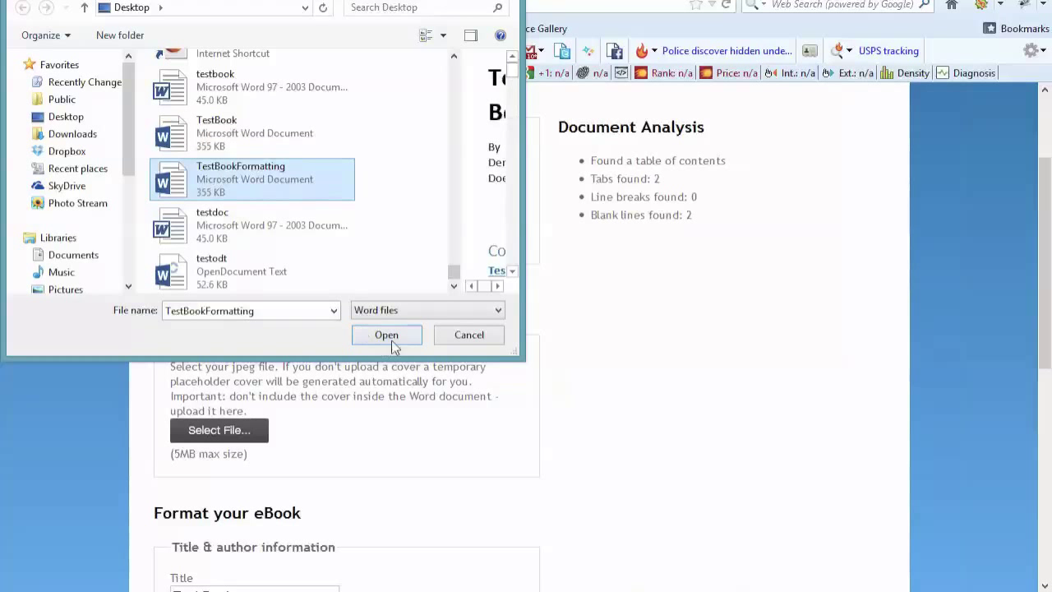
pyautogui.click(386, 335)
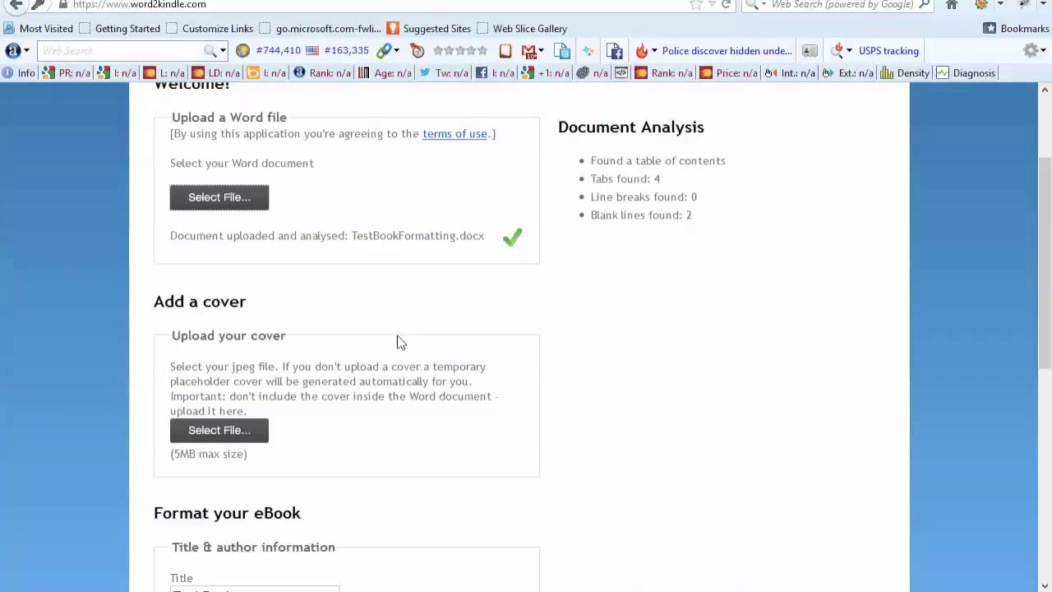
pyautogui.moveTo(386, 252)
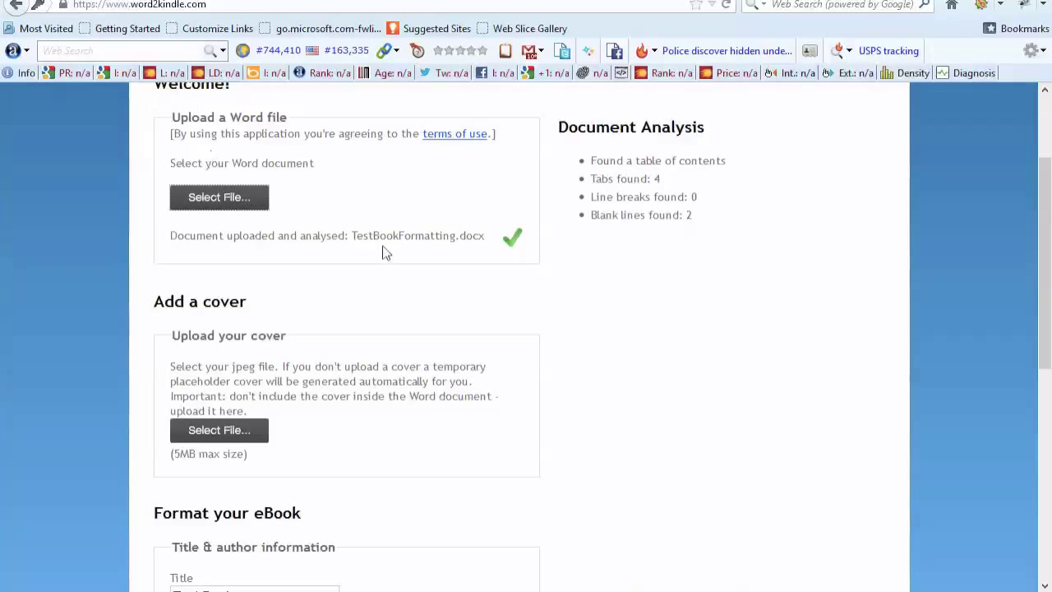
# - Generate the Kindle ePub and save it as TestBookFormatting.kindle.epub
pyautogui.scroll(-3)
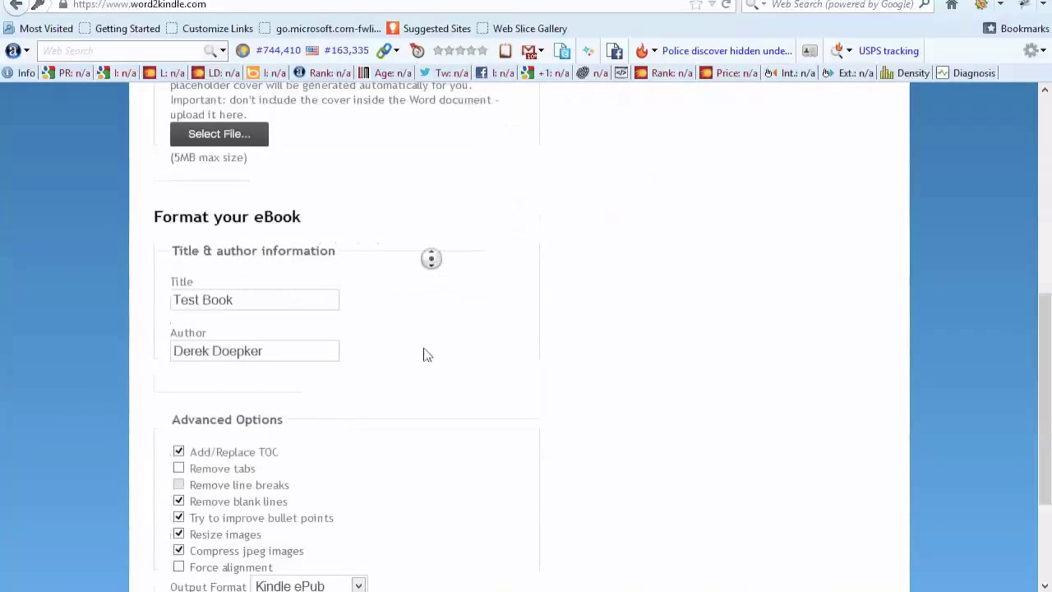
pyautogui.scroll(-3)
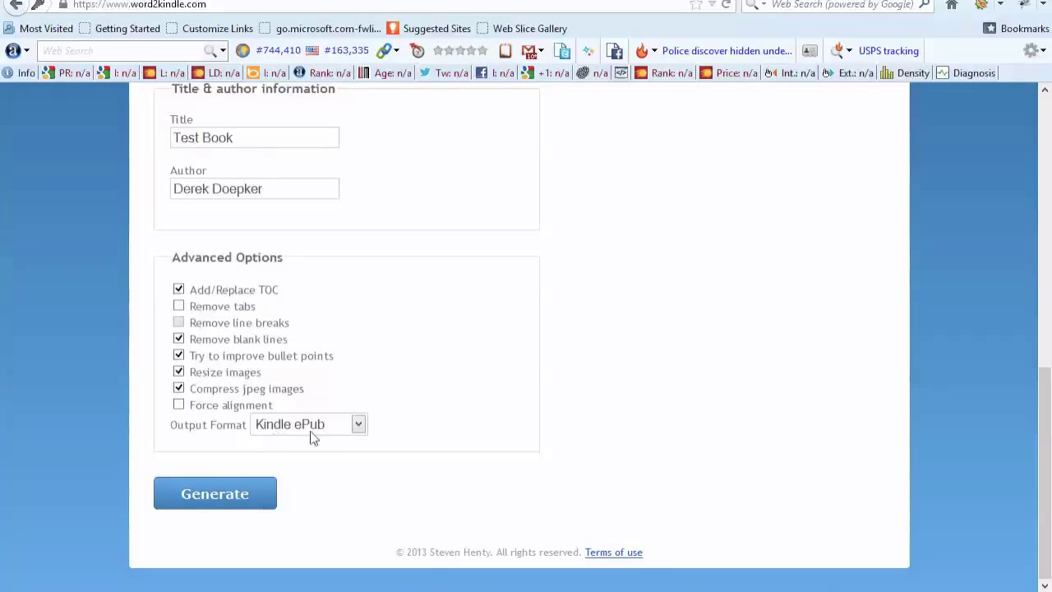
pyautogui.click(215, 493)
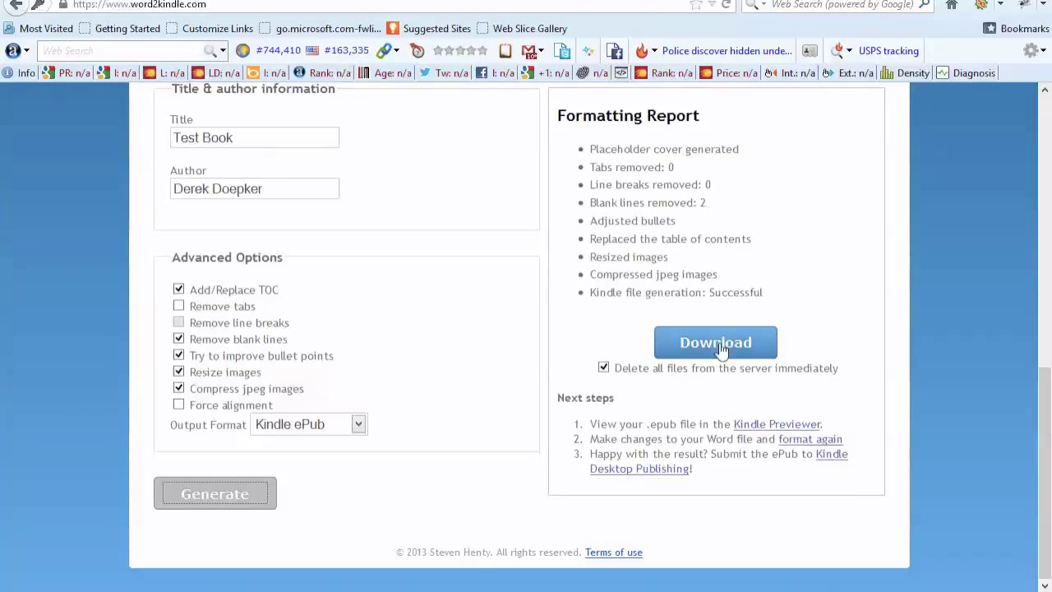
pyautogui.click(714, 342)
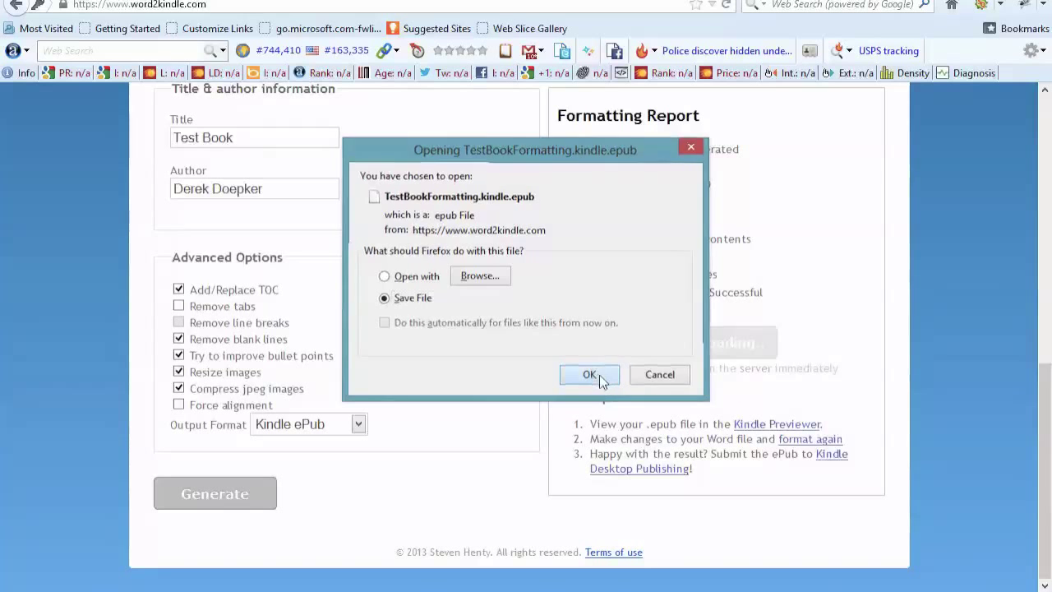
pyautogui.click(590, 374)
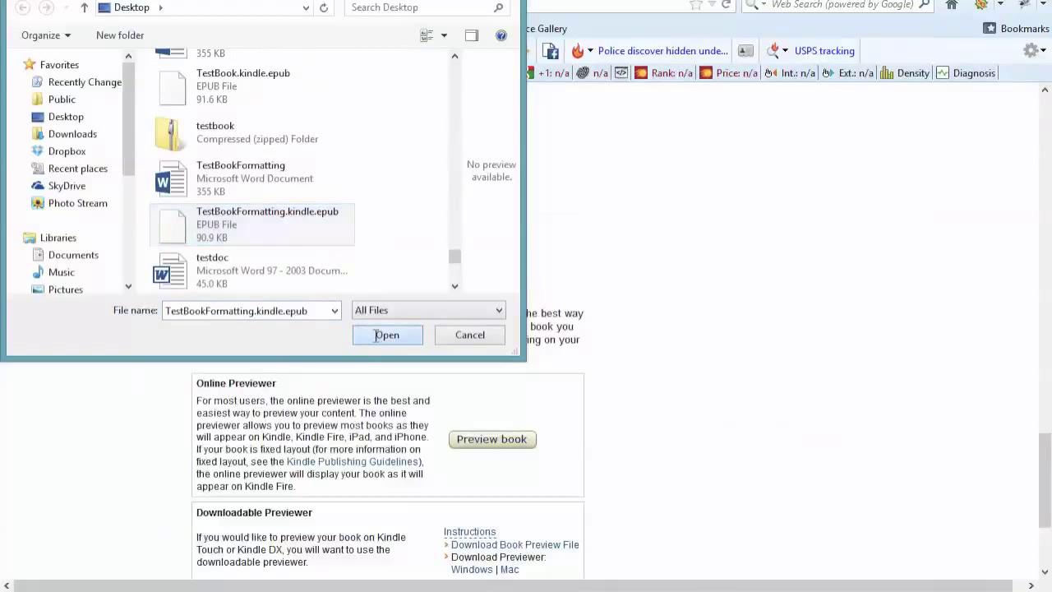
# - Upload TestBookFormatting.kindle.epub to KDP and launch the book previewer
pyautogui.click(387, 334)
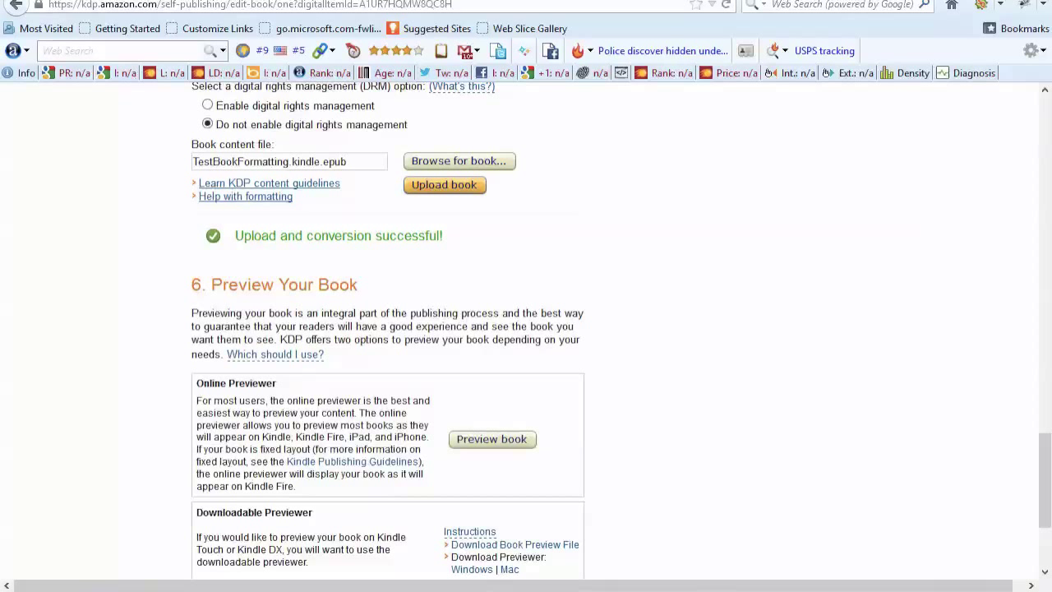
pyautogui.click(444, 184)
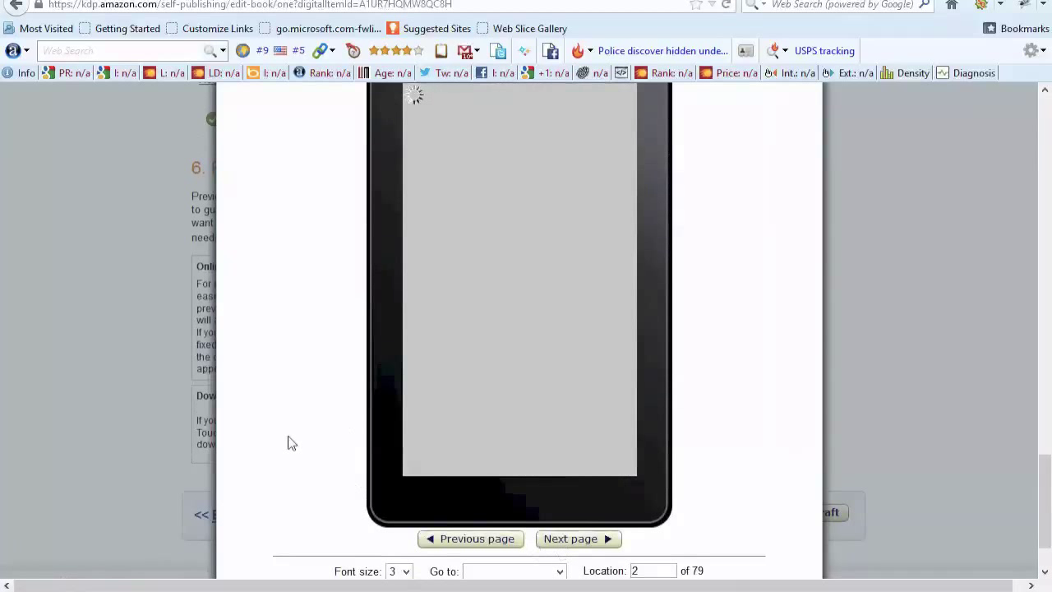
# - Page the preview from the contents page forward to the Free Gift page at Location 72
pyautogui.click(578, 539)
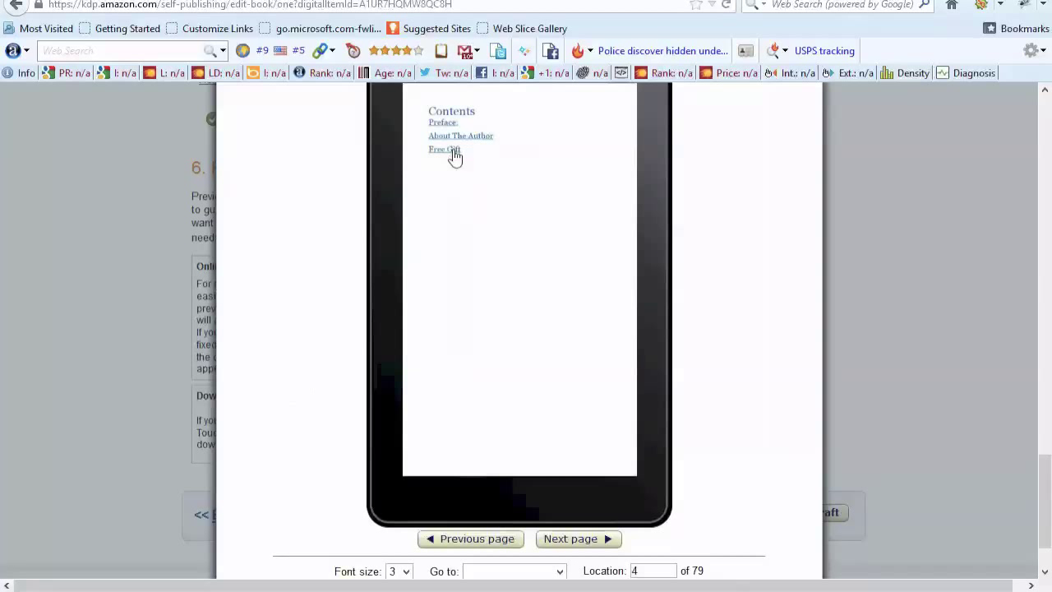
pyautogui.moveTo(444, 123)
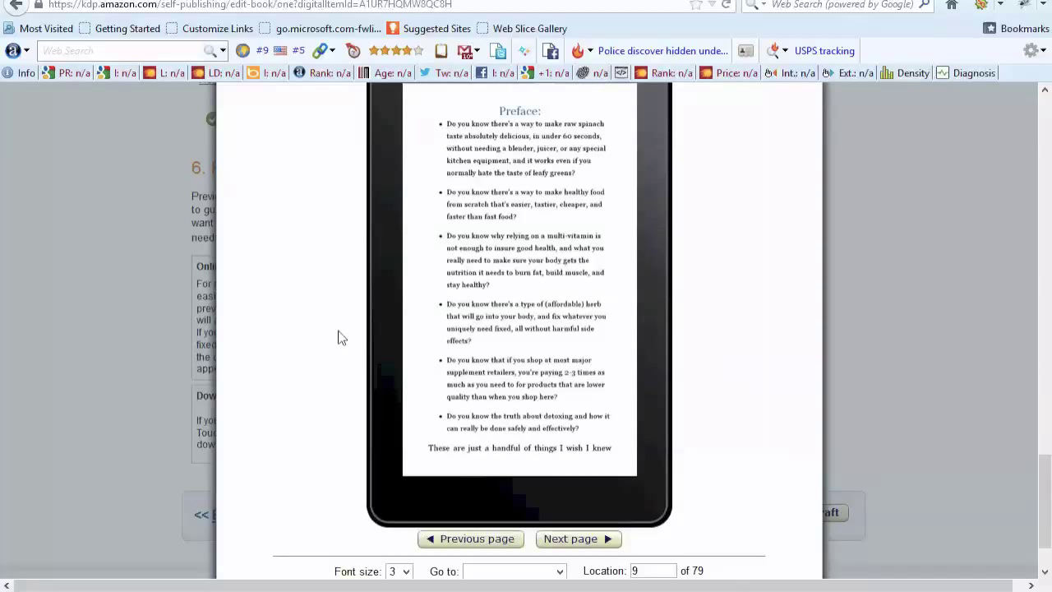
pyautogui.moveTo(471, 355)
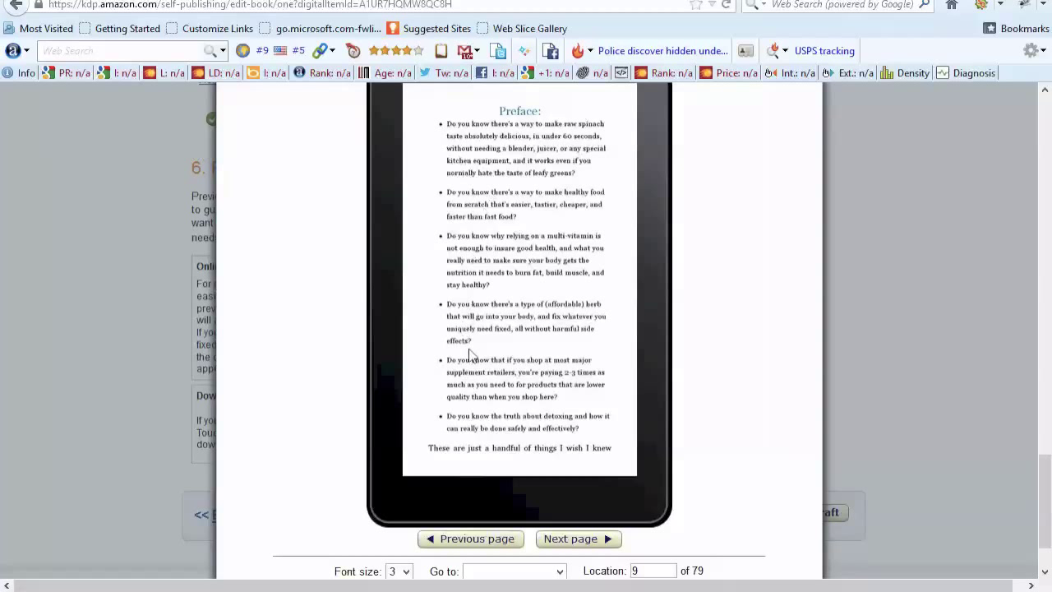
pyautogui.moveTo(499, 439)
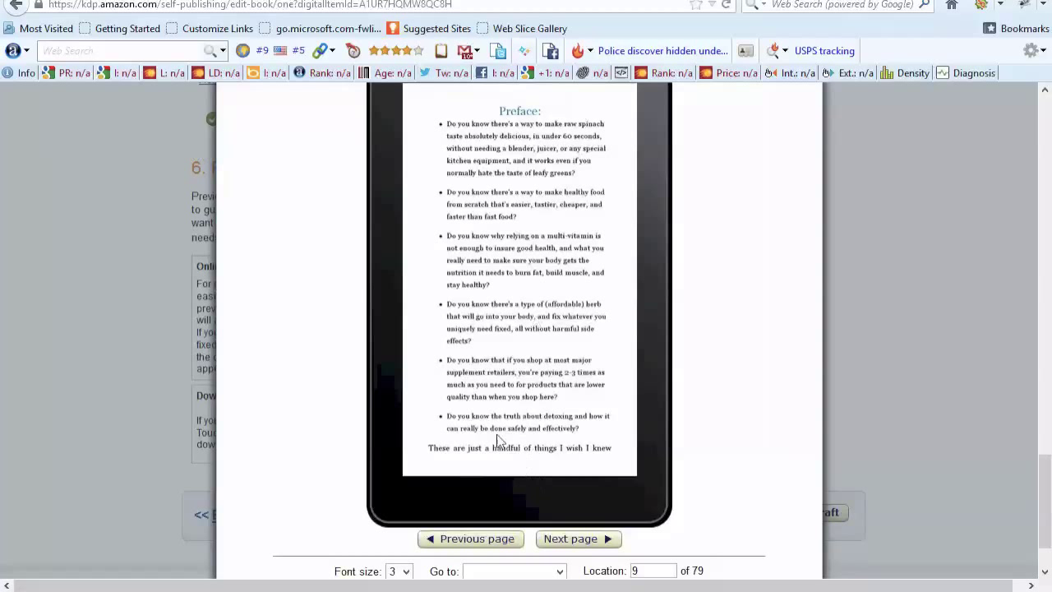
pyautogui.click(578, 538)
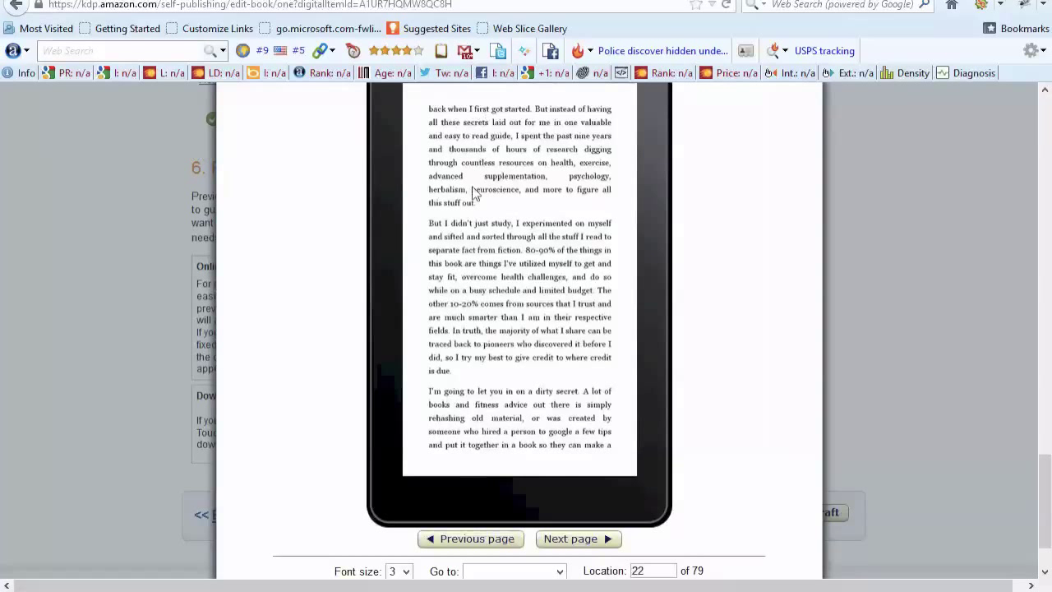
pyautogui.moveTo(444, 328)
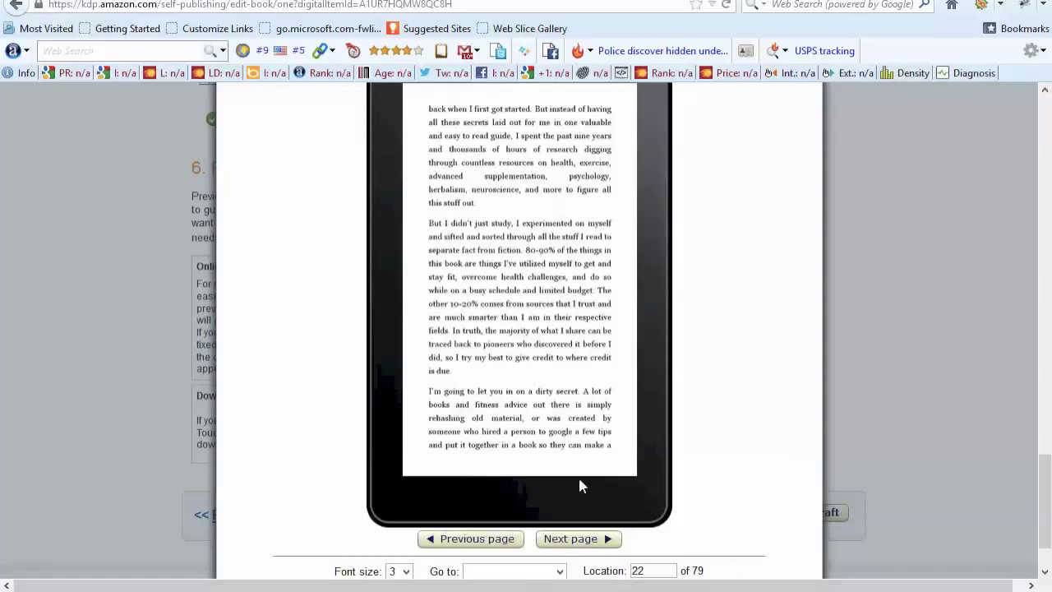
pyautogui.click(578, 539)
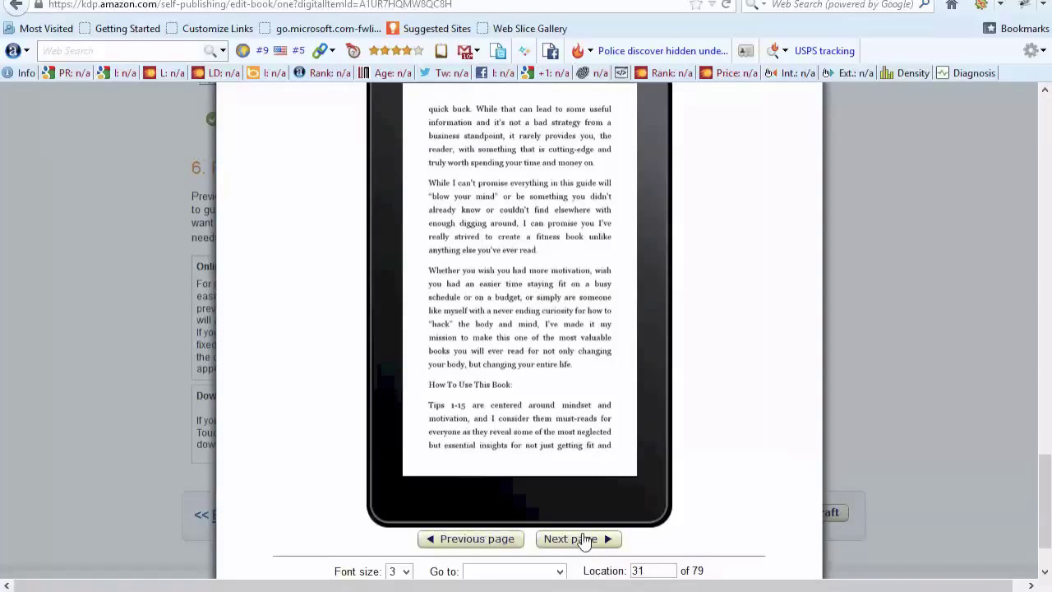
pyautogui.click(578, 538)
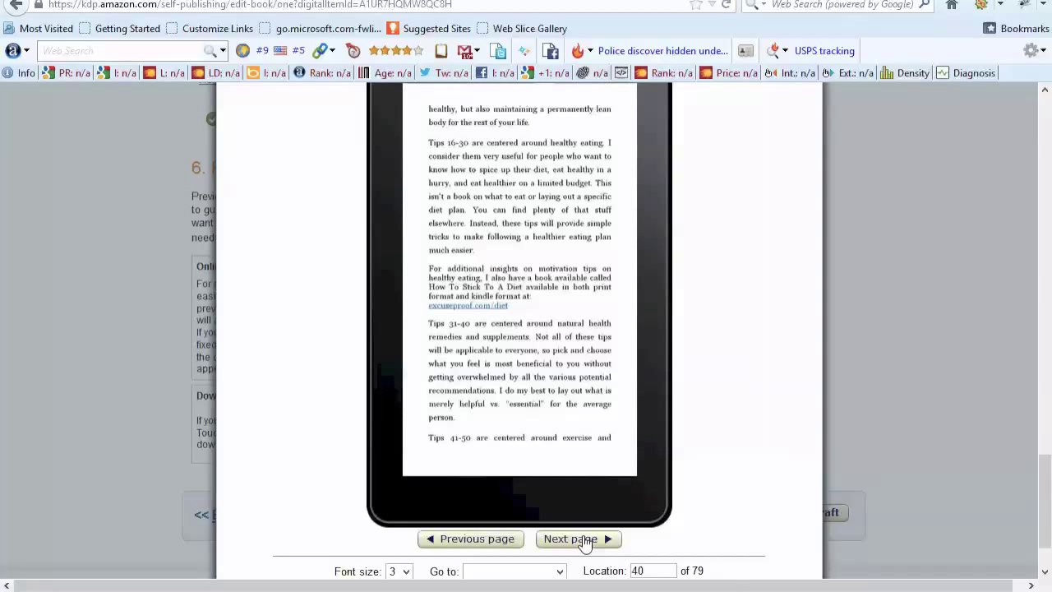
pyautogui.click(578, 538)
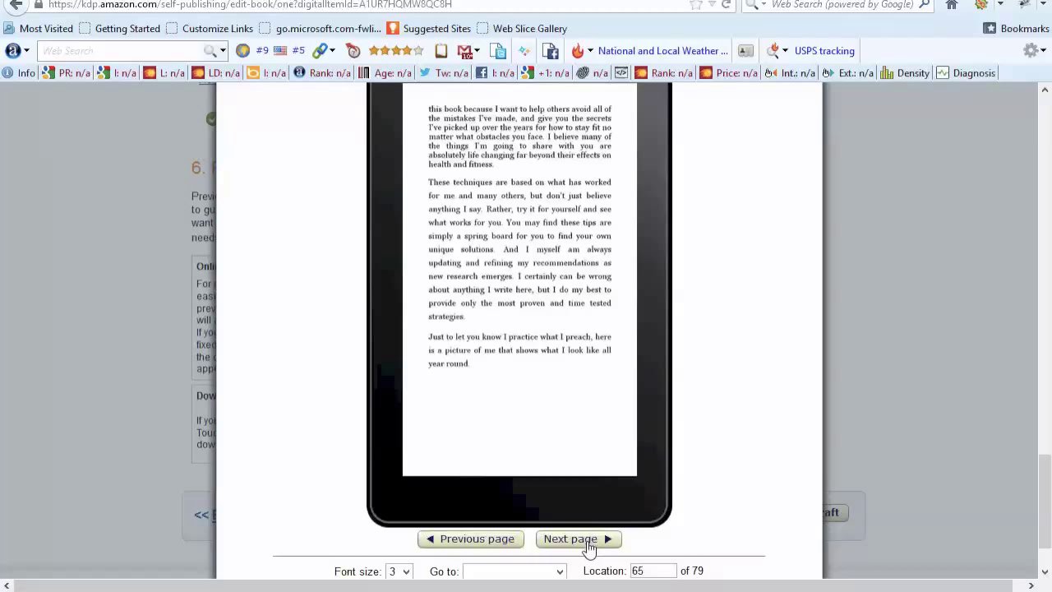
pyautogui.click(578, 538)
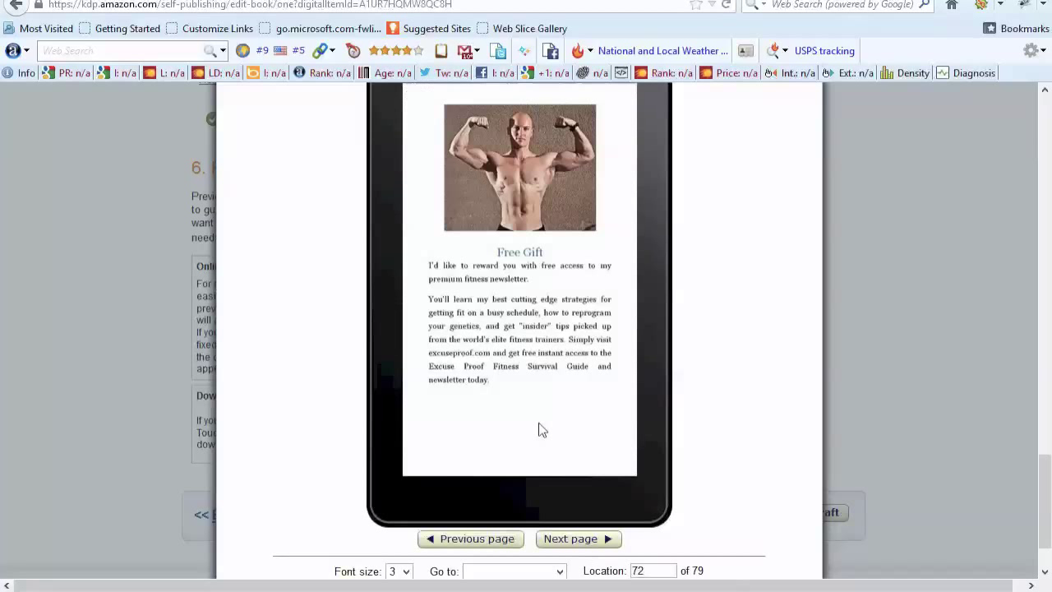
pyautogui.moveTo(563, 121)
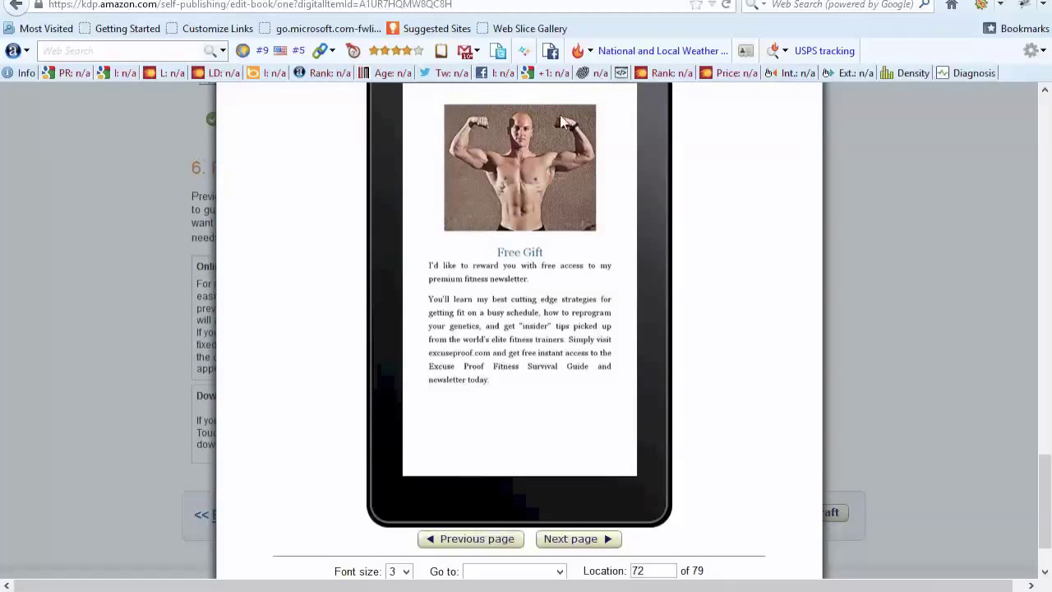
pyautogui.moveTo(542, 250)
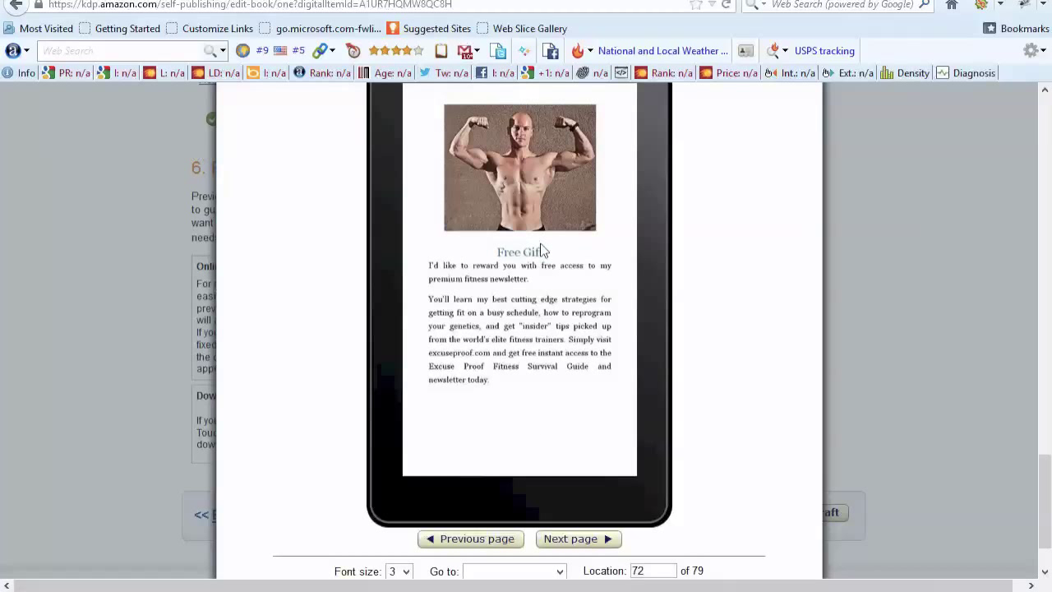
pyautogui.moveTo(525, 392)
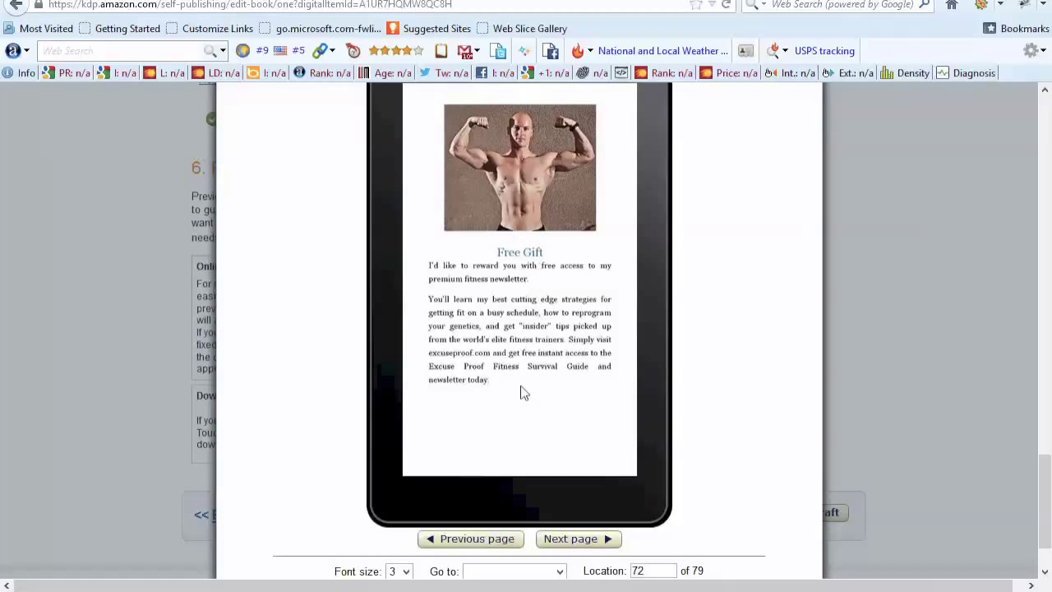
pyautogui.click(578, 538)
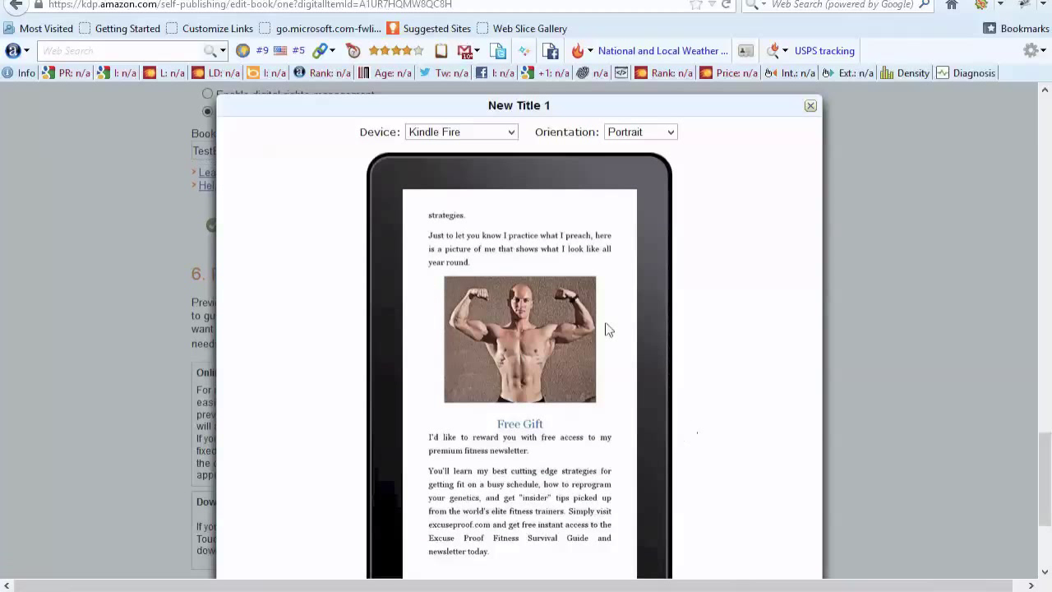
pyautogui.moveTo(526, 152)
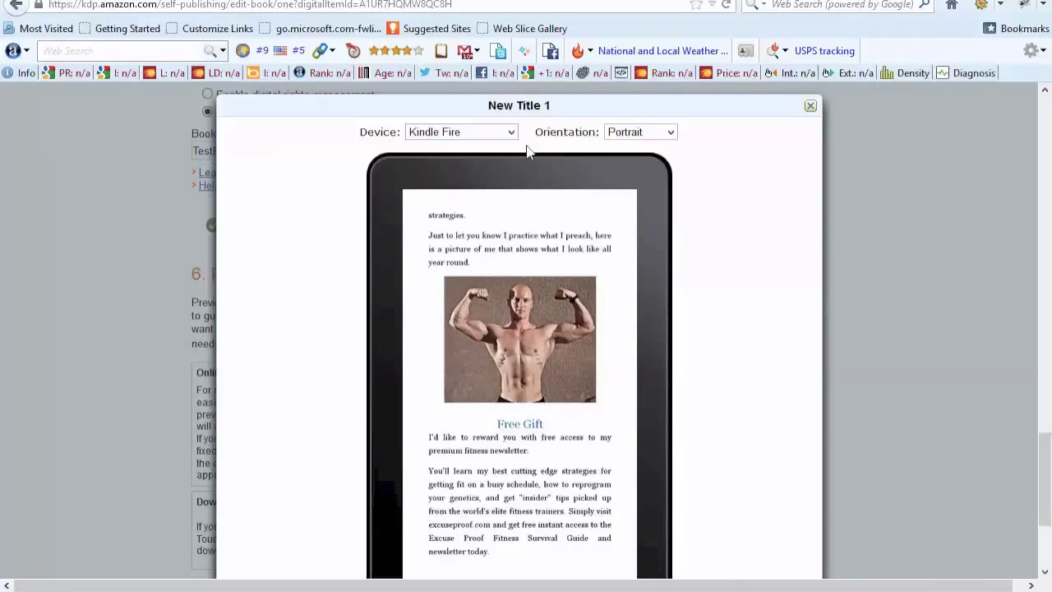
pyautogui.click(460, 132)
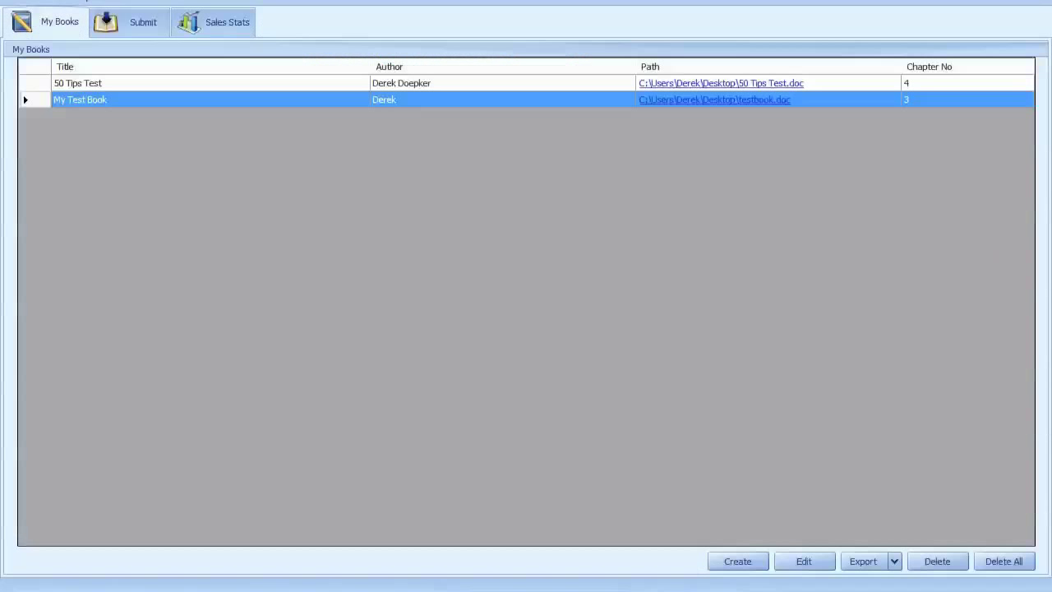
pyautogui.moveTo(456, 306)
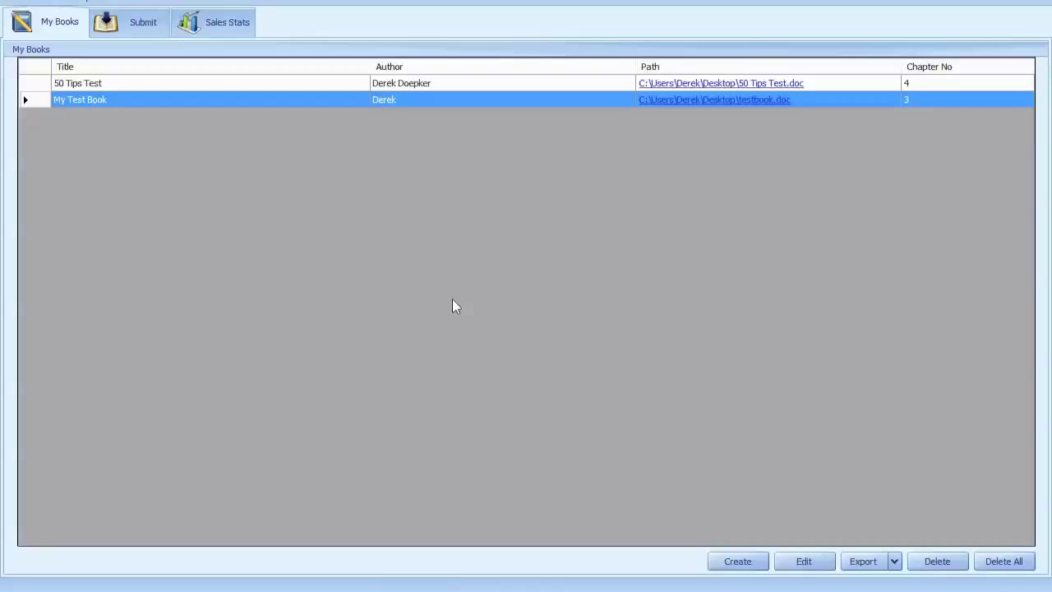
pyautogui.moveTo(236, 137)
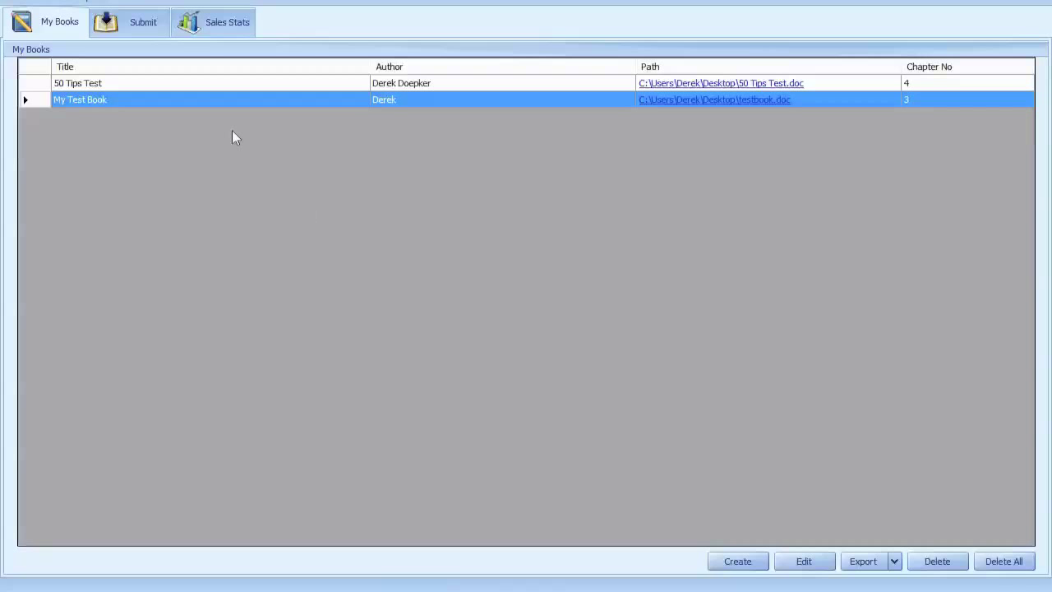
# - Open the Create Book dialog from the My Books list
pyautogui.doubleClick(79, 99)
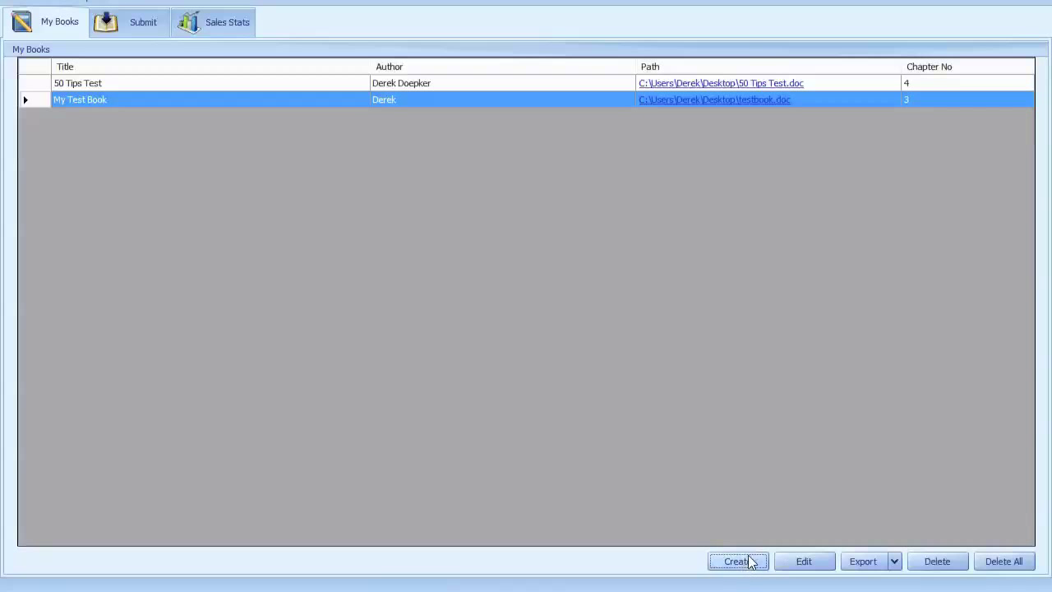
pyautogui.click(737, 560)
pyautogui.write('My new book')
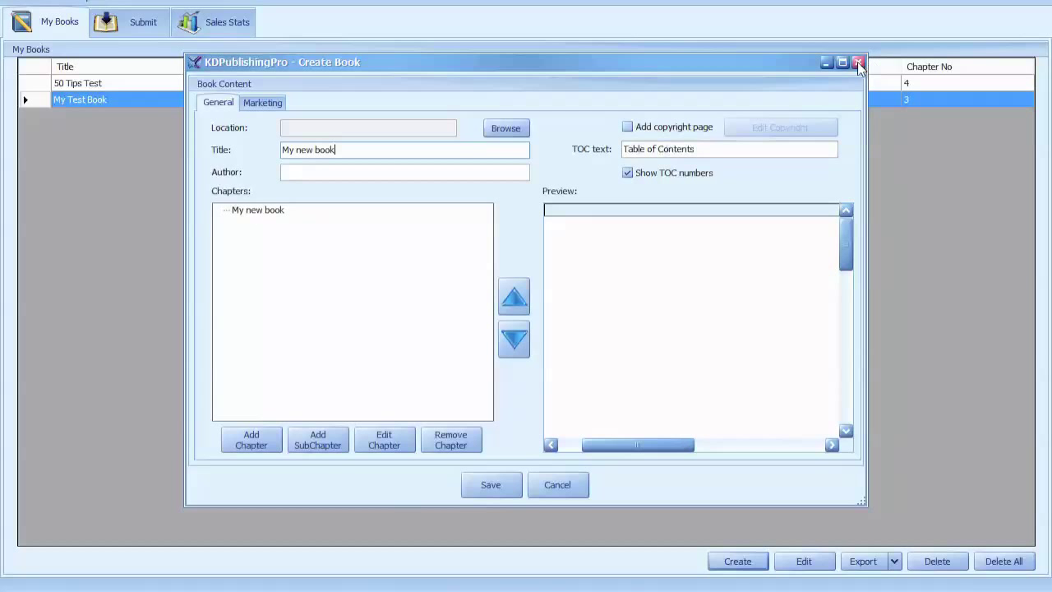
# - Close the new book form, edit My Test Book, and select the Testing stuff chapter
pyautogui.click(858, 63)
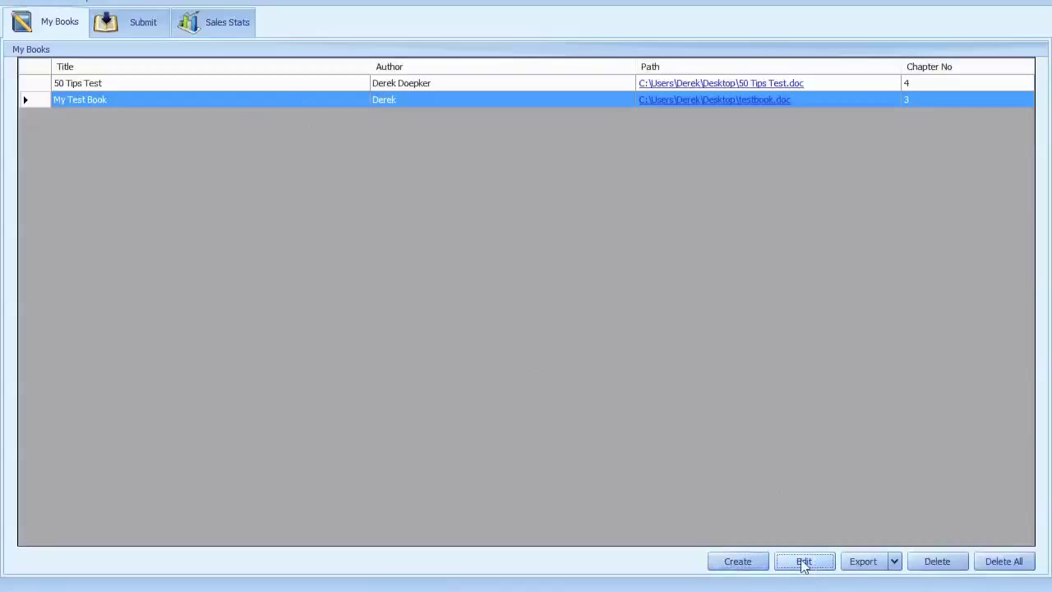
pyautogui.click(804, 561)
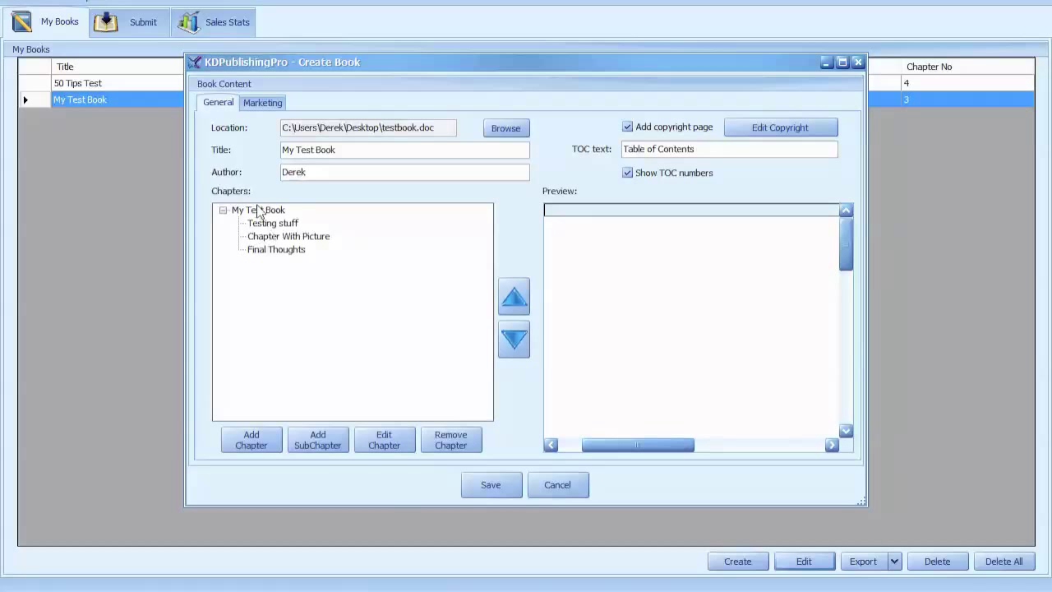
pyautogui.moveTo(283, 234)
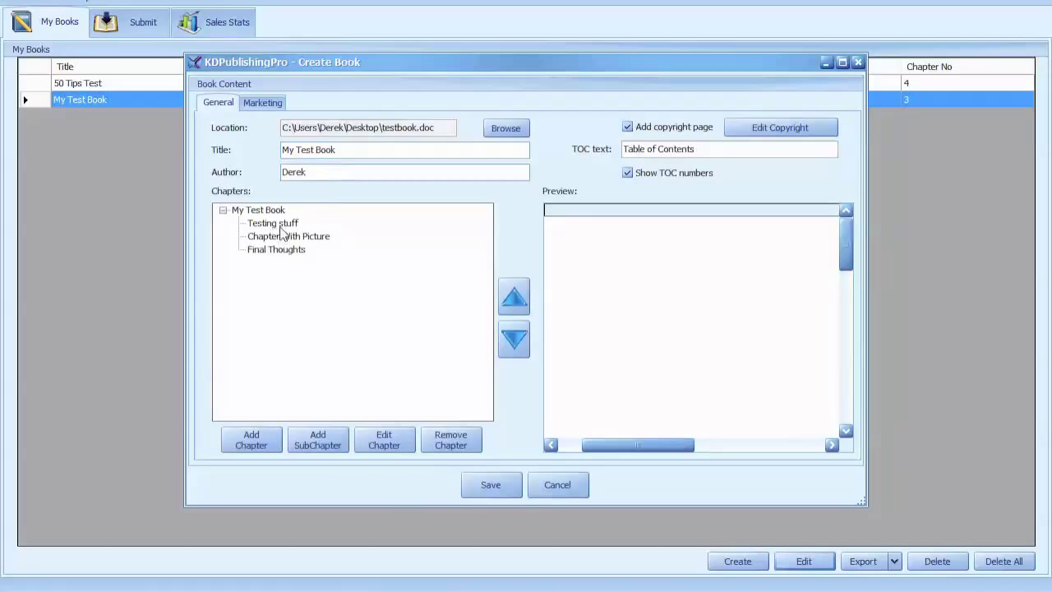
pyautogui.click(272, 223)
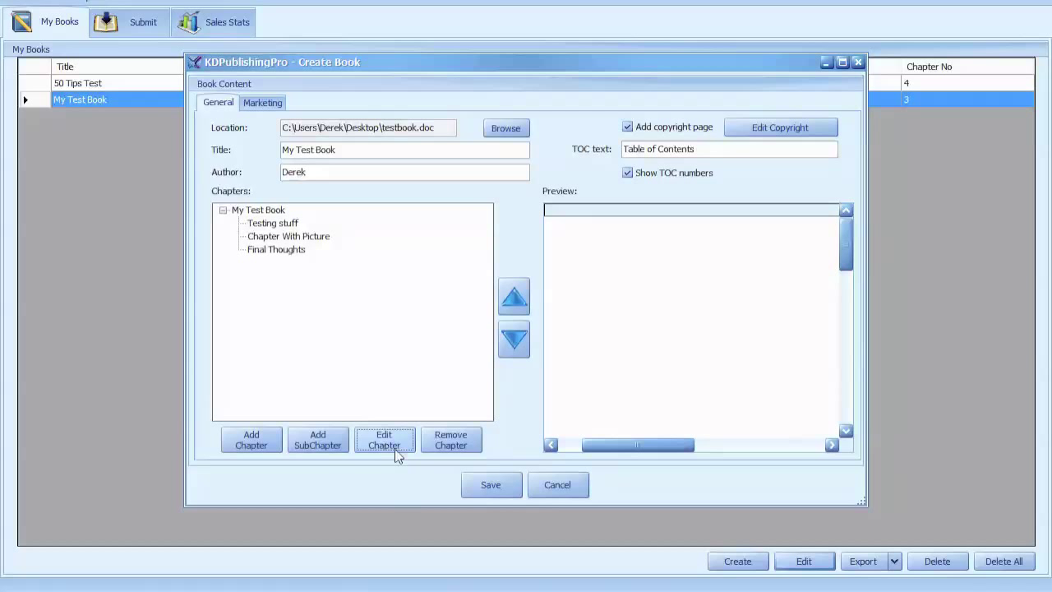
pyautogui.click(384, 439)
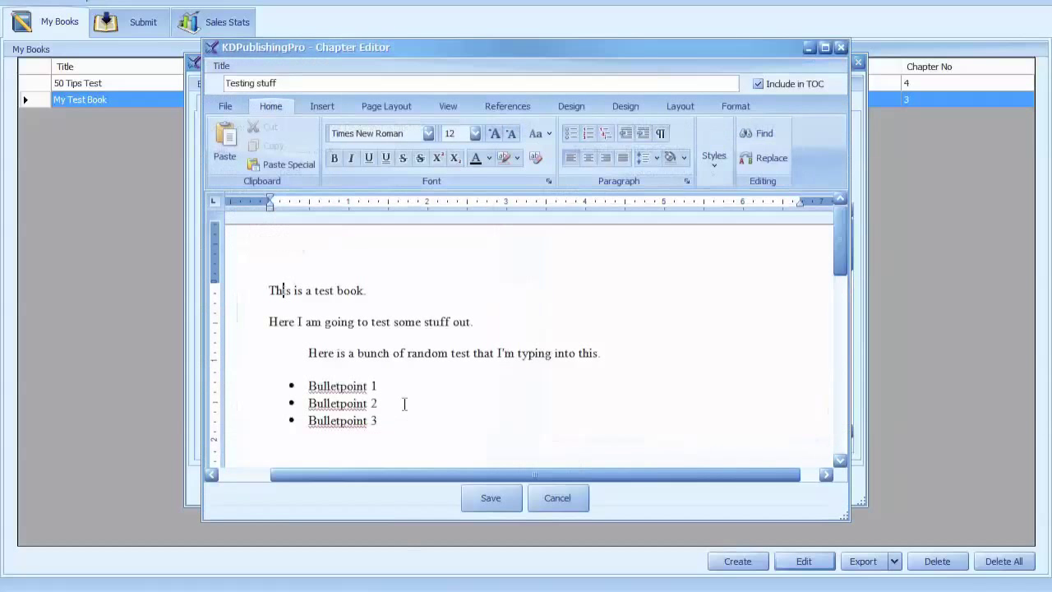
pyautogui.moveTo(744, 138)
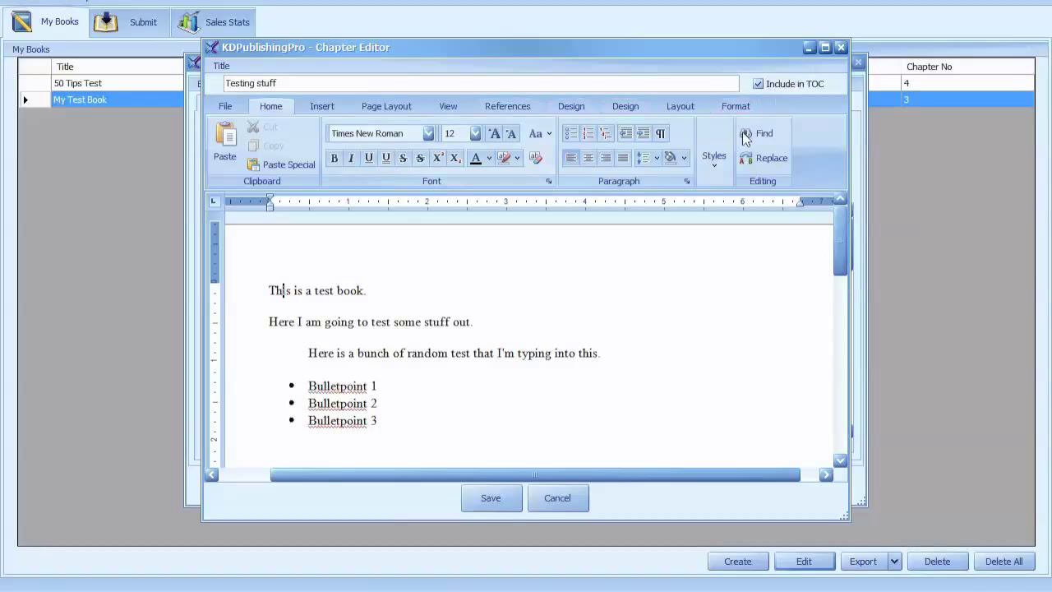
pyautogui.moveTo(744, 123)
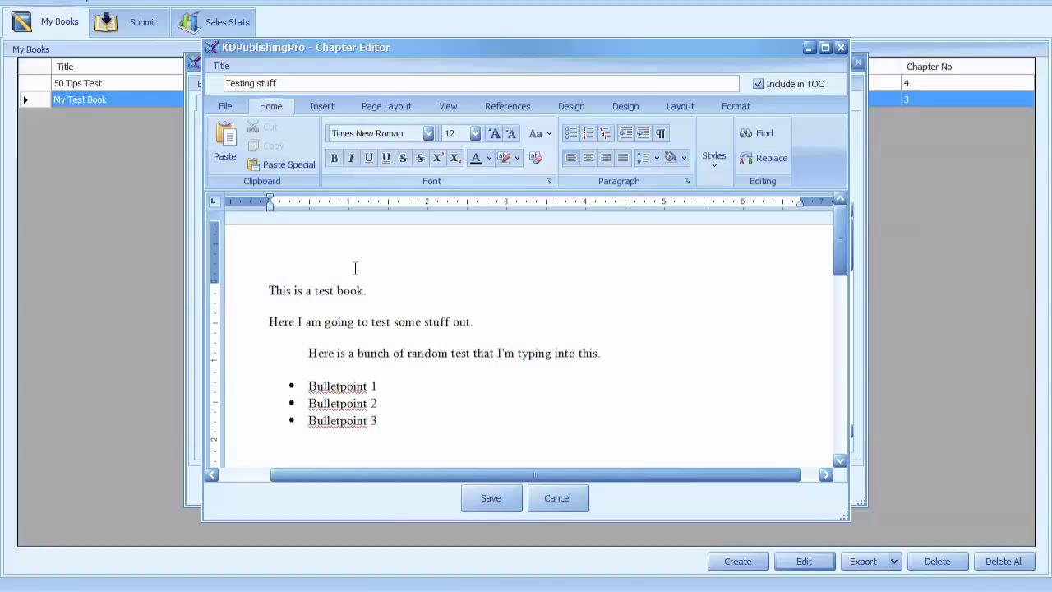
pyautogui.scroll(3)
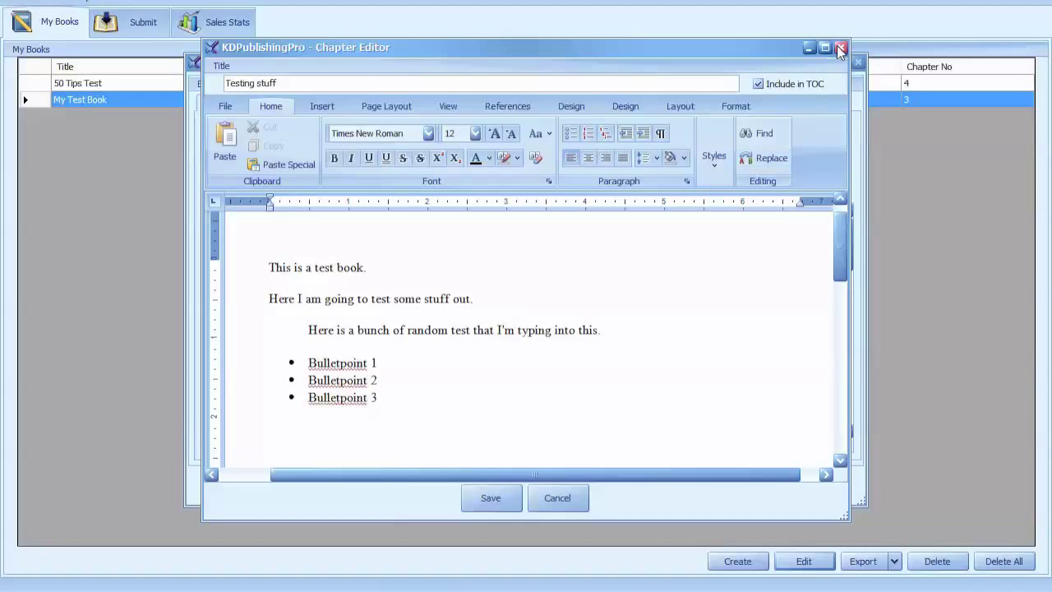
pyautogui.click(840, 47)
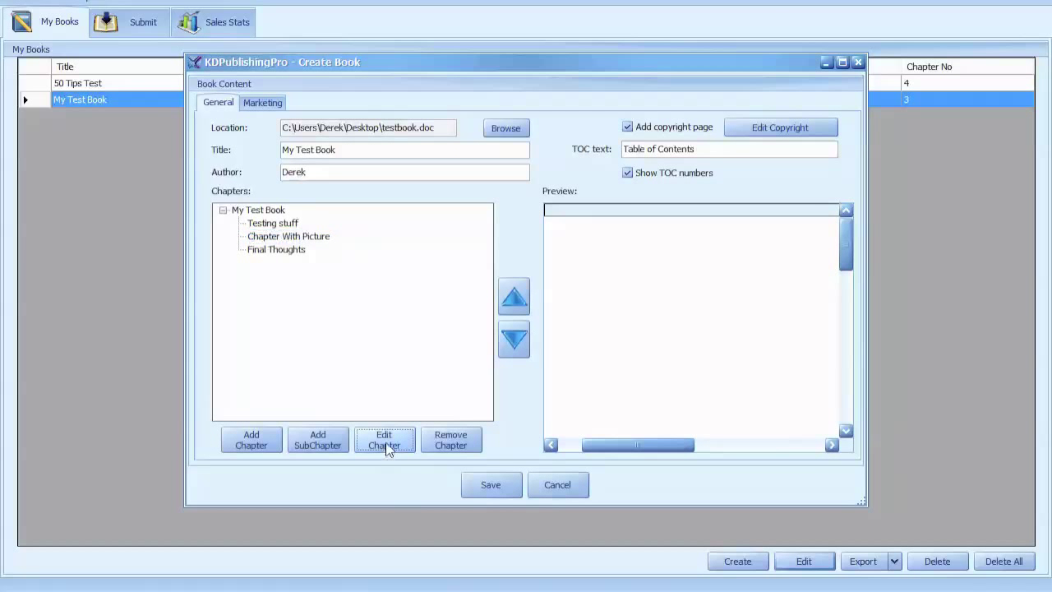
pyautogui.click(384, 439)
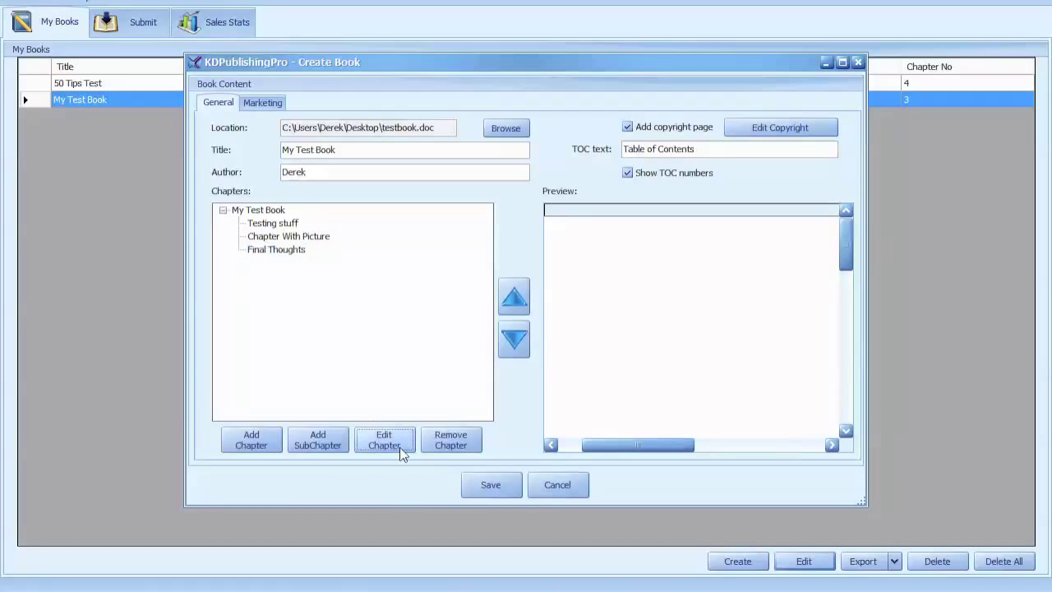
pyautogui.click(384, 440)
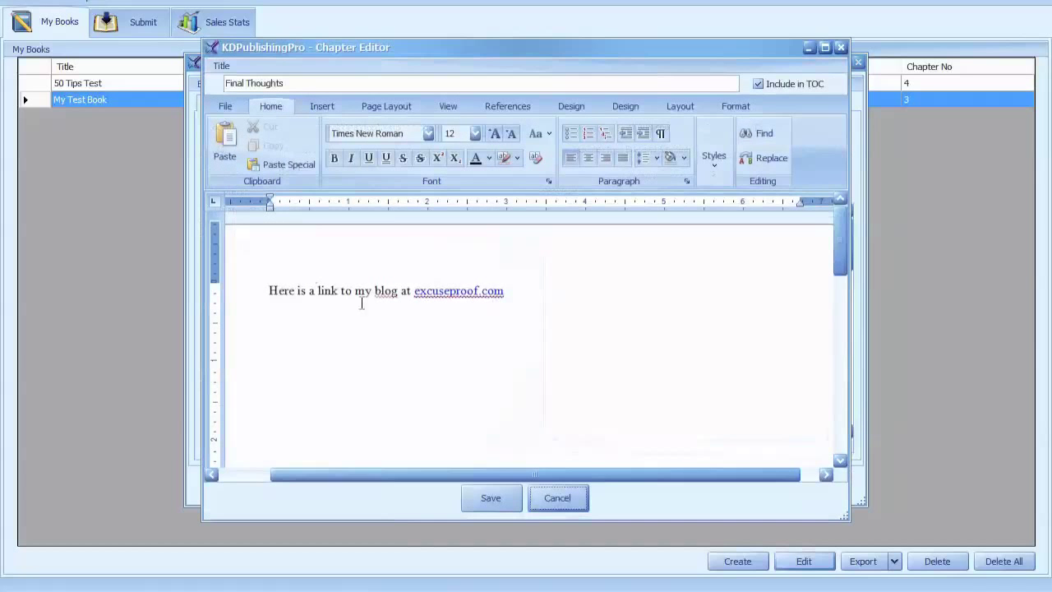
pyautogui.moveTo(422, 268)
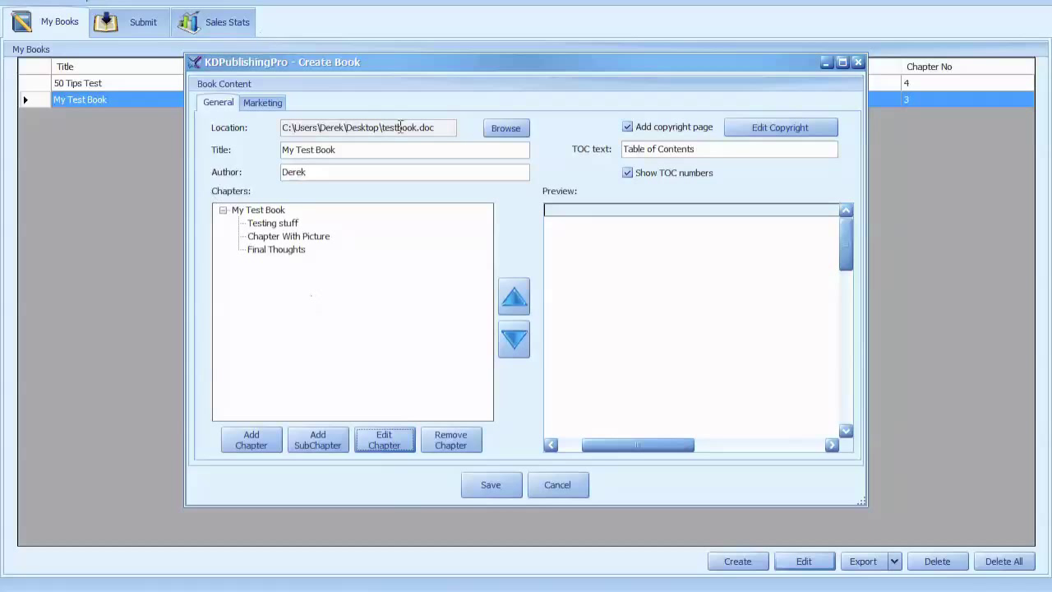
pyautogui.moveTo(446, 325)
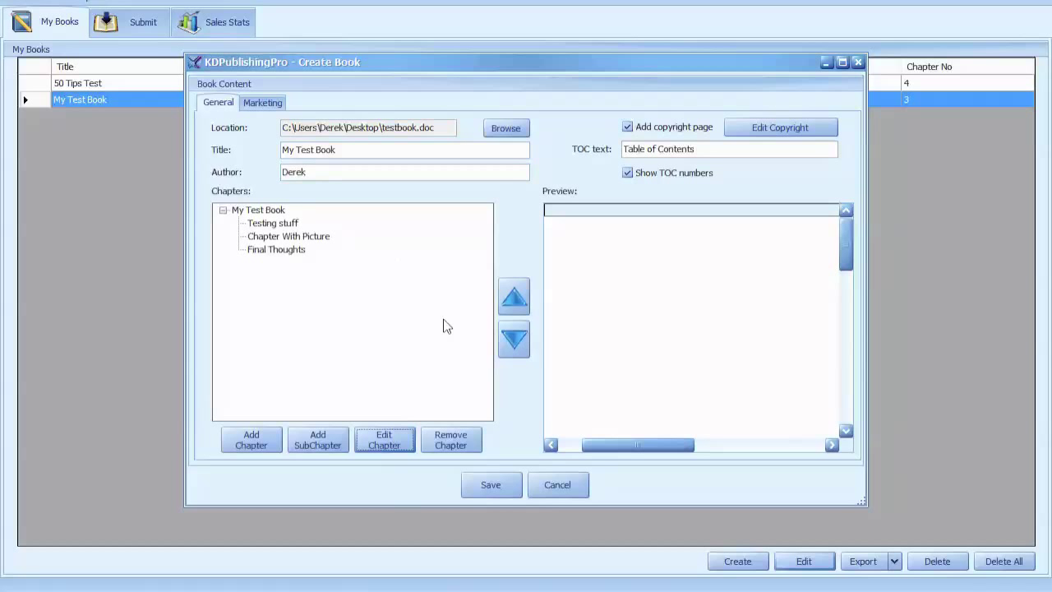
pyautogui.moveTo(393, 293)
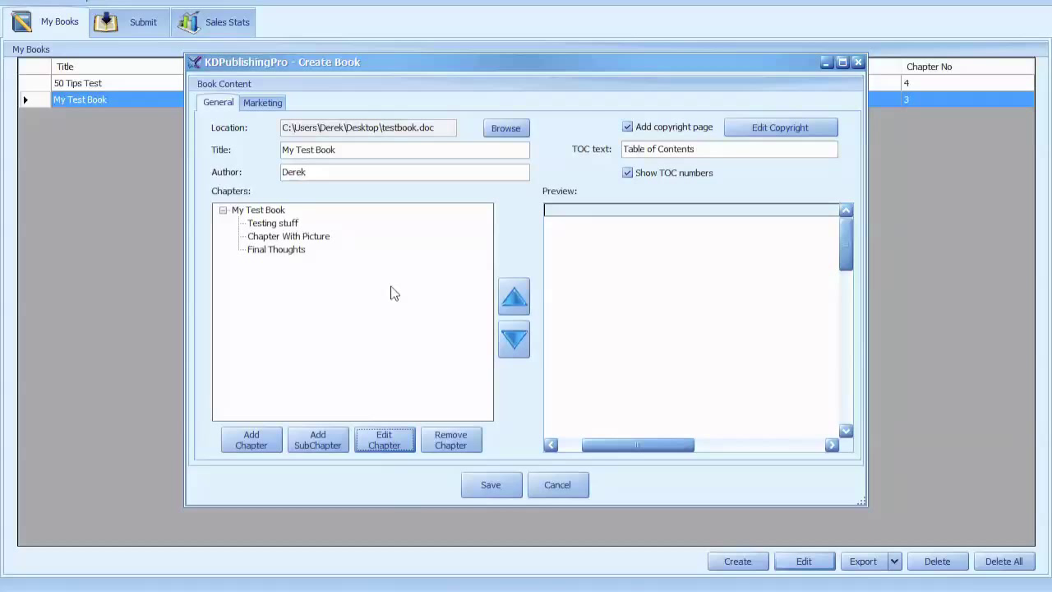
pyautogui.moveTo(403, 292)
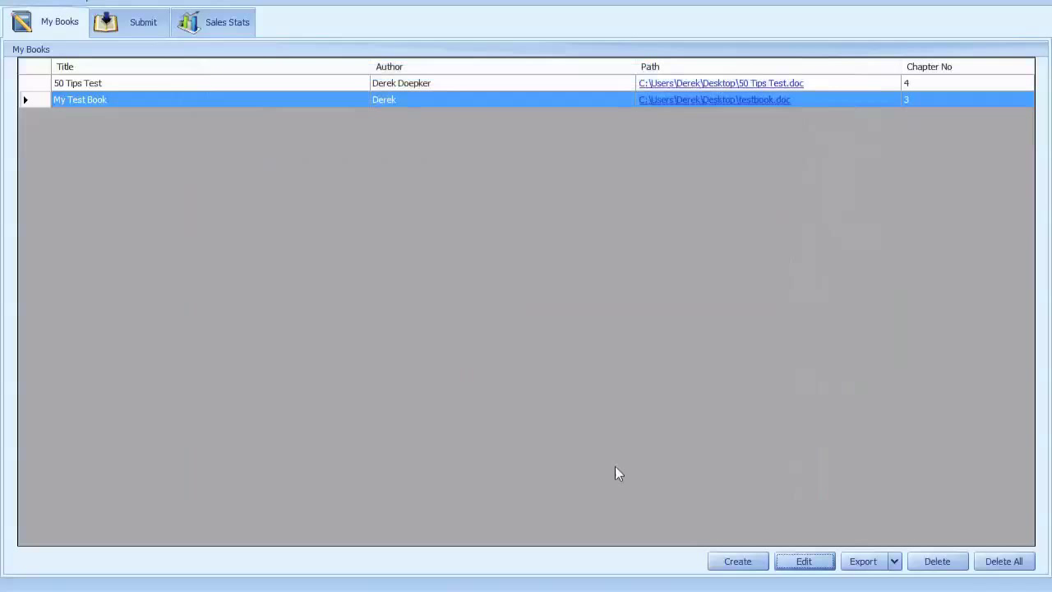
# - Show the export formats ePub, Html, Doc, ODT and DocX for My Test Book
pyautogui.click(894, 561)
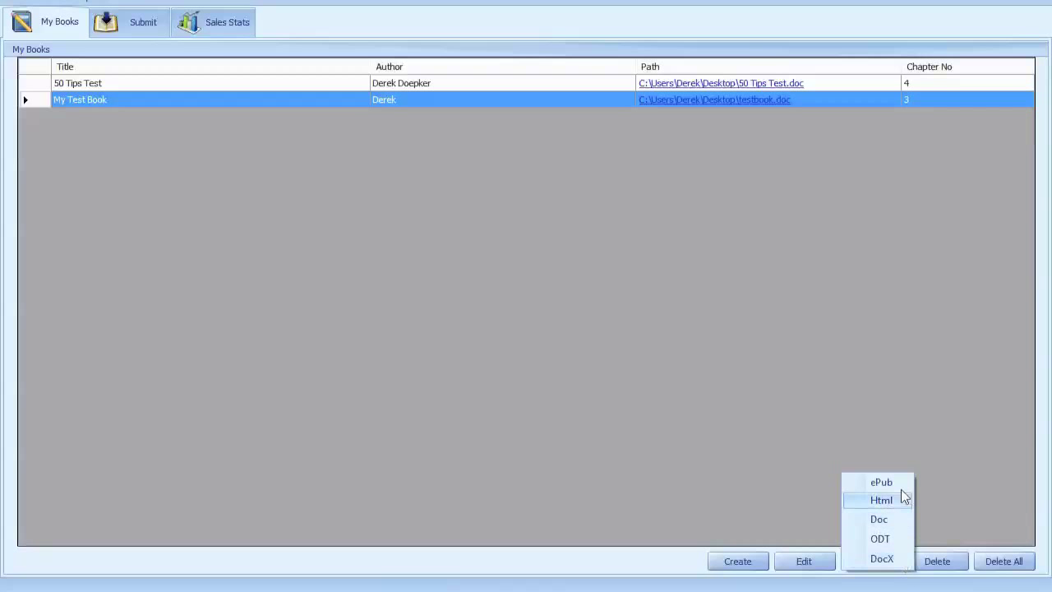
pyautogui.moveTo(879, 518)
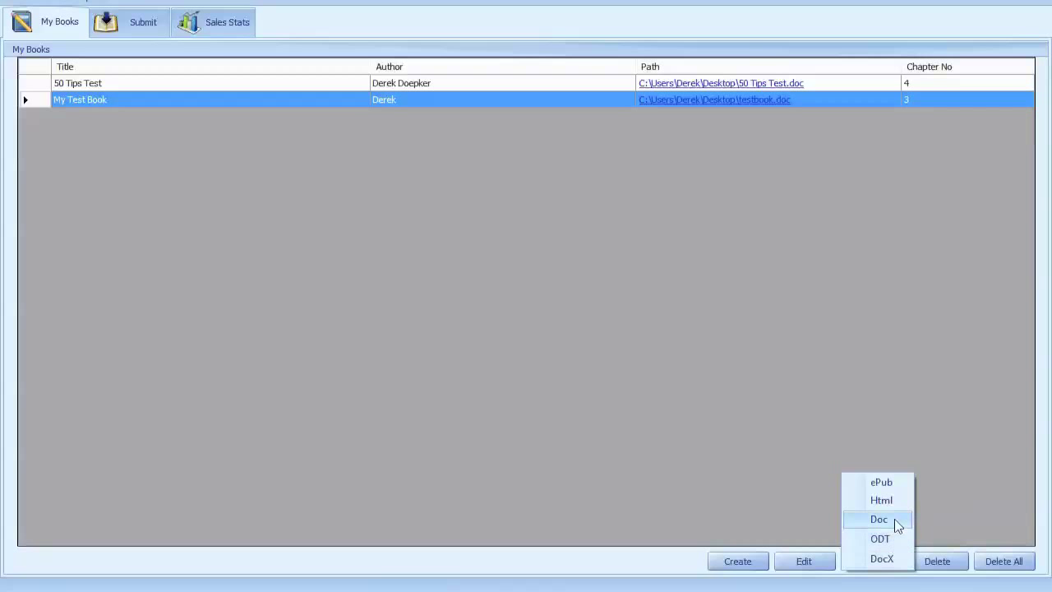
pyautogui.moveTo(880, 538)
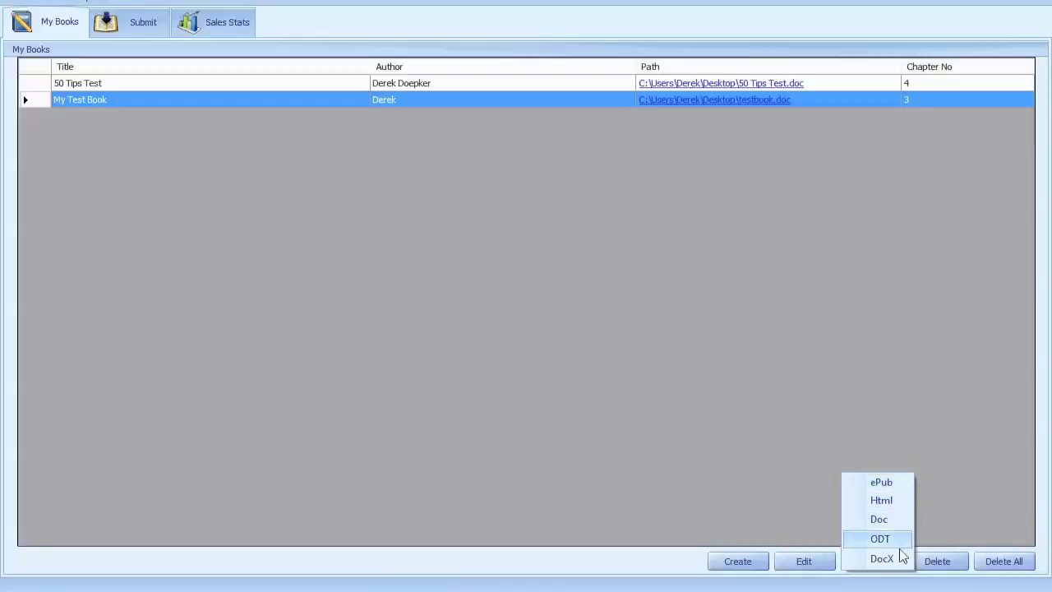
pyautogui.moveTo(878, 519)
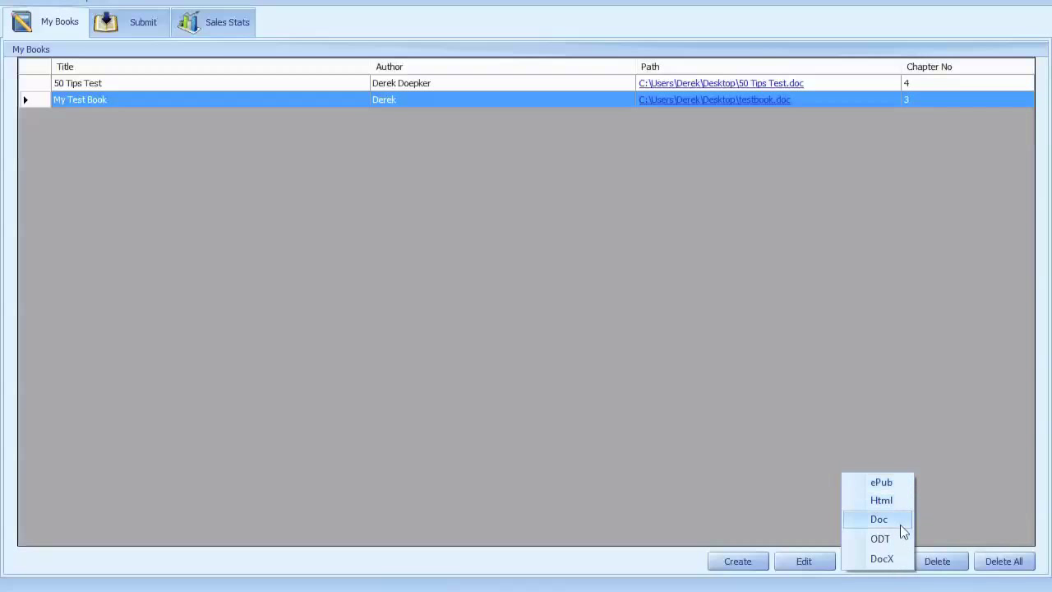
pyautogui.moveTo(880, 482)
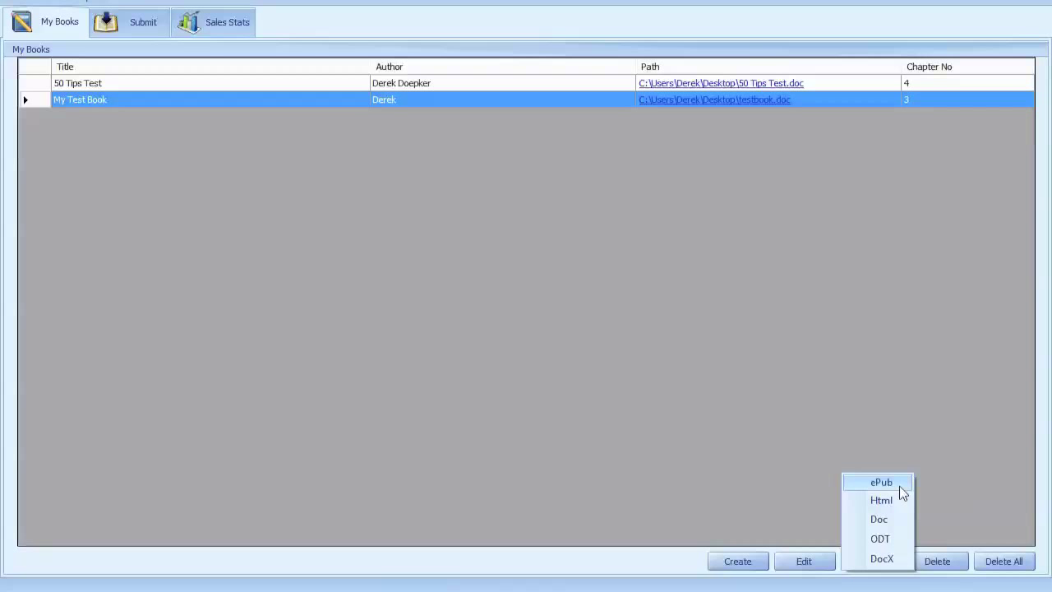
pyautogui.moveTo(881, 500)
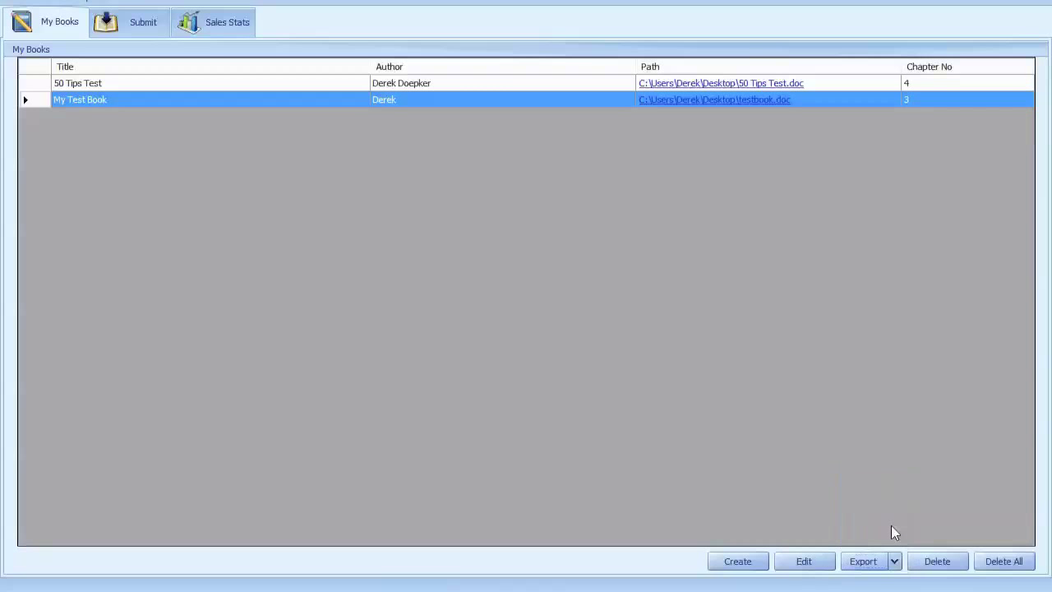
# - Export the book as a Doc file named TestBookForKindle
pyautogui.click(862, 561)
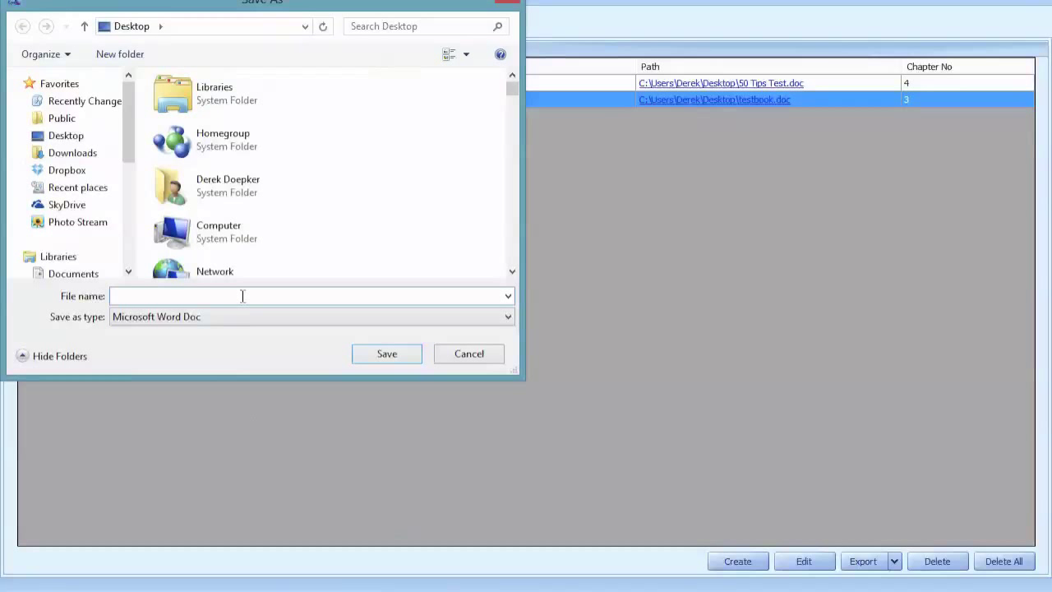
pyautogui.write('TestBookForKindle')
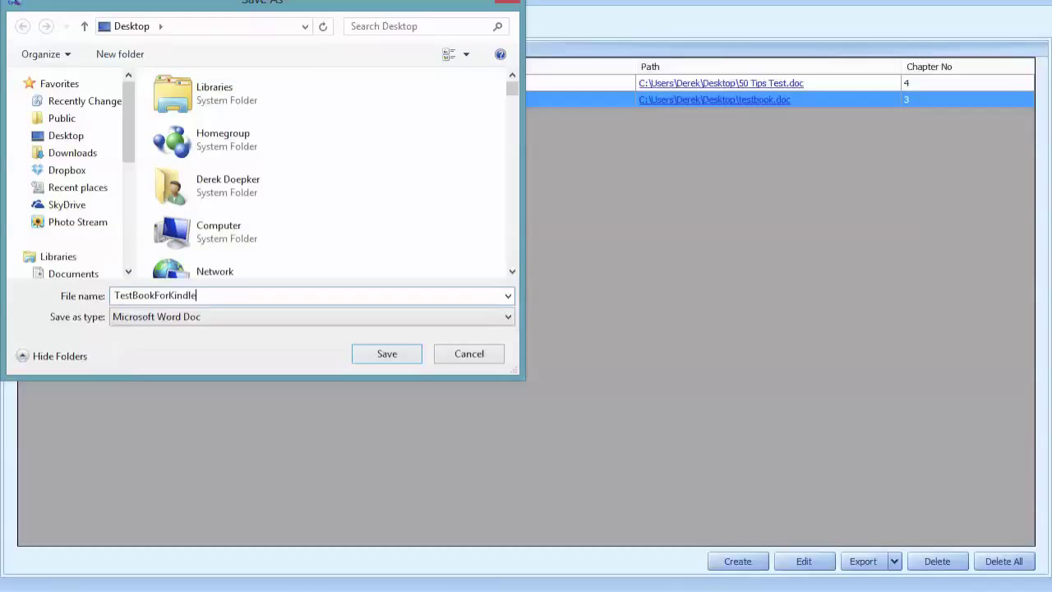
pyautogui.click(387, 354)
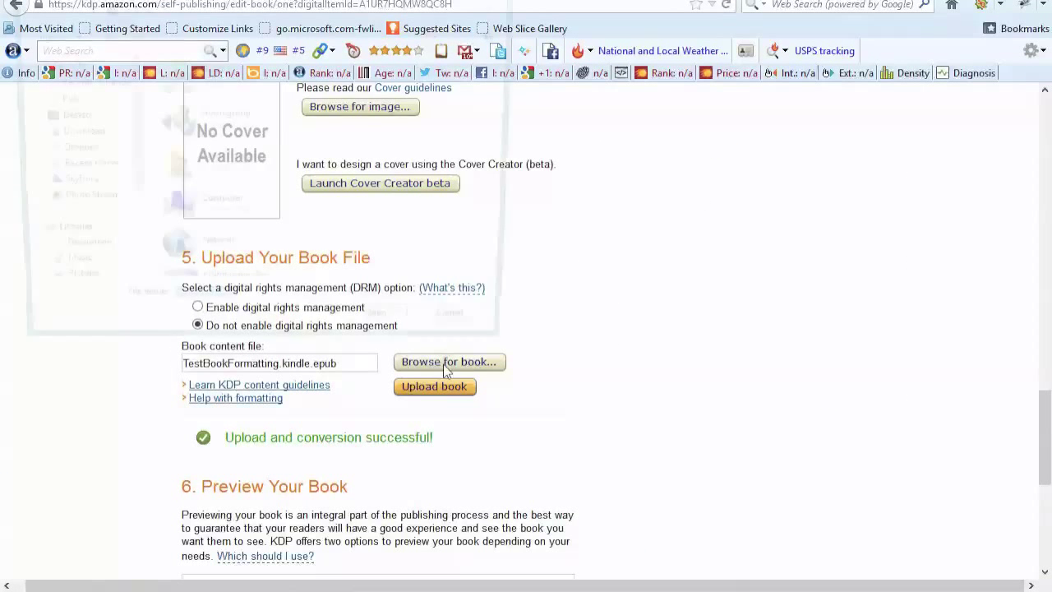
# - Replace the epub with TestBookForKindle.doc as the KDP book content file and upload it
pyautogui.click(448, 361)
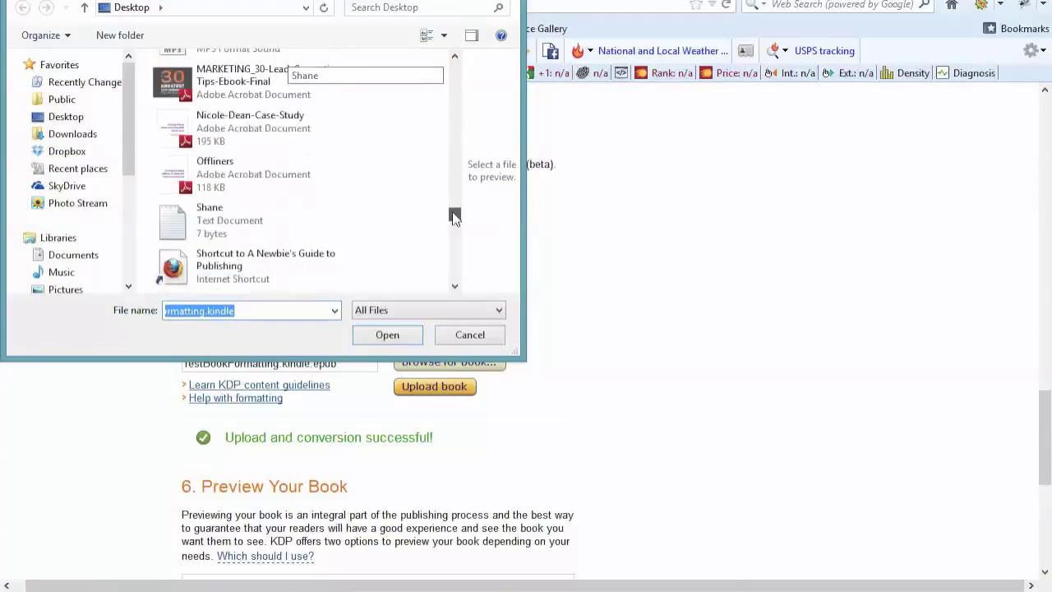
pyautogui.scroll(-3)
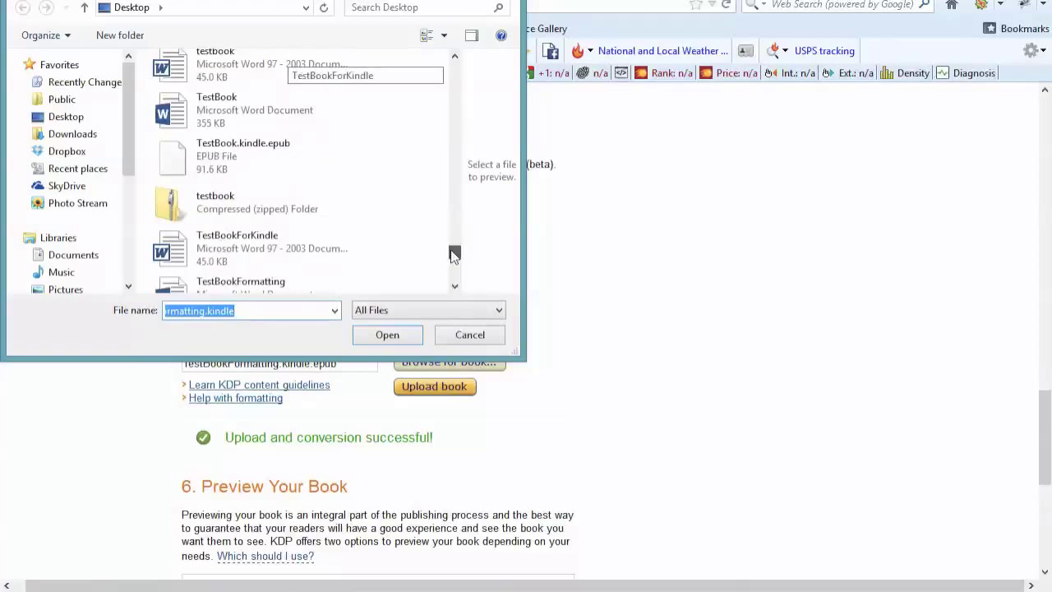
pyautogui.click(251, 248)
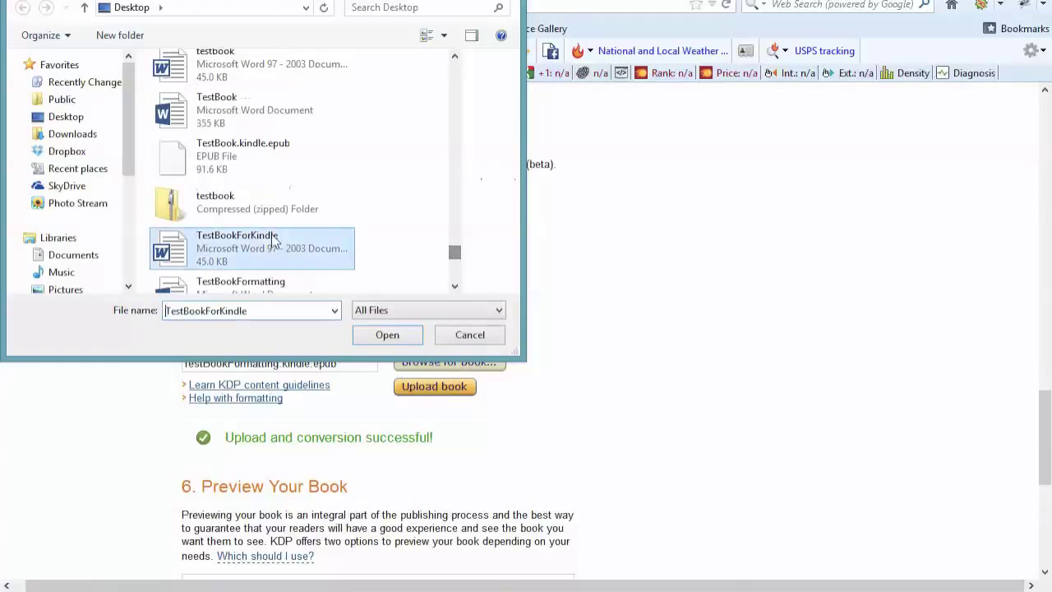
pyautogui.click(387, 335)
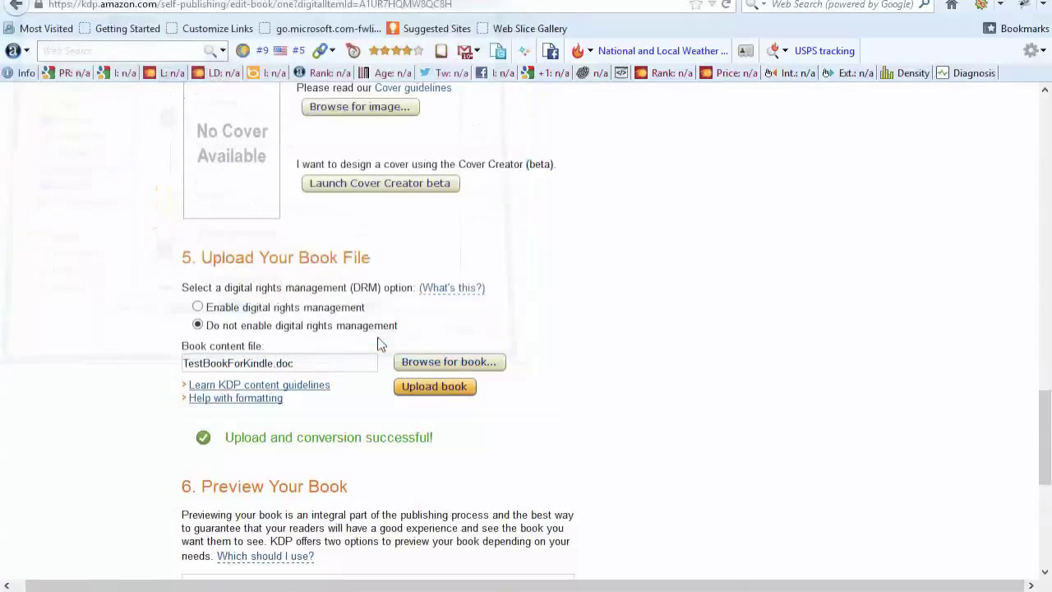
pyautogui.click(434, 386)
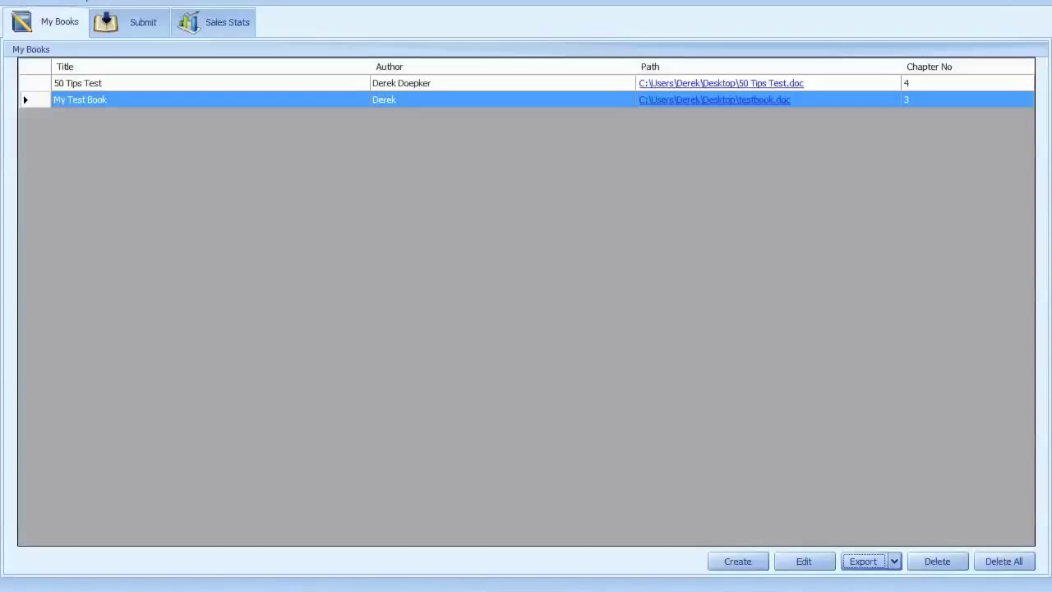
# - Reopen My Test Book for editing in KDPublishing Pro
pyautogui.click(803, 560)
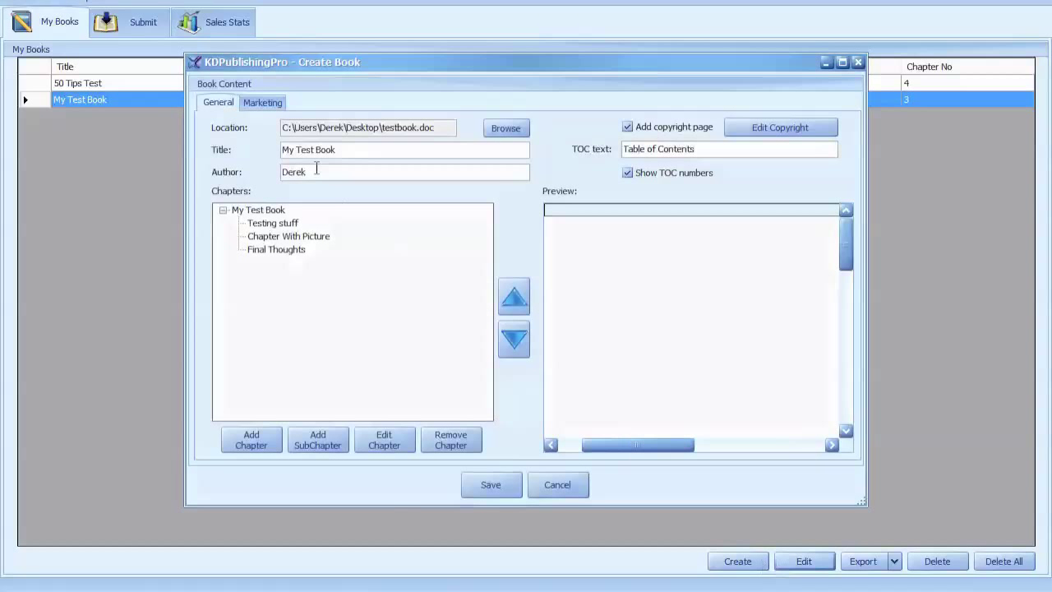
pyautogui.moveTo(292, 200)
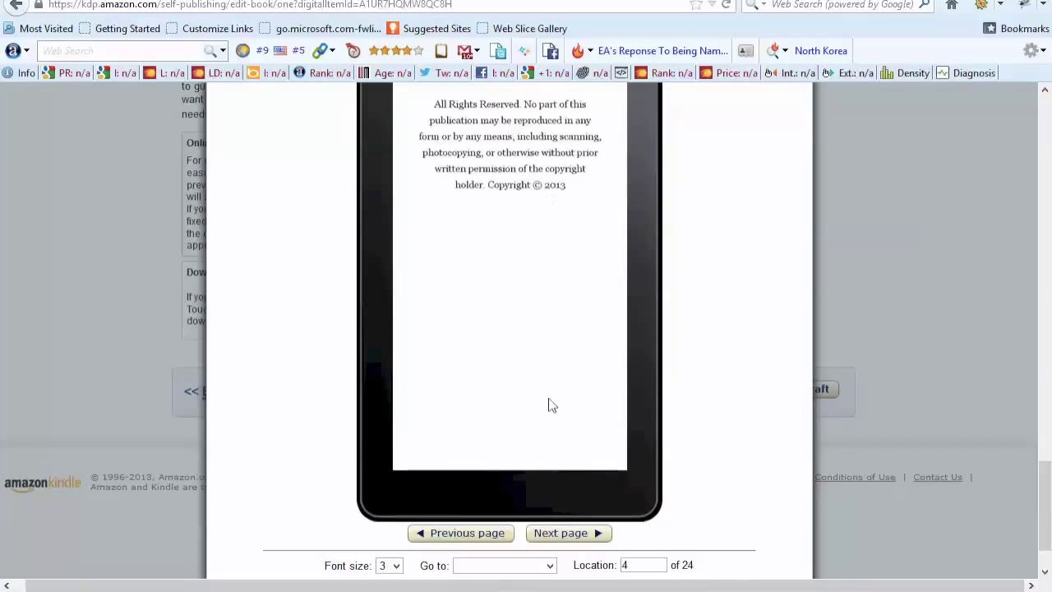
# - Page to the table of contents, then jump to Chapter With Picture and Final Thoughts
pyautogui.click(568, 533)
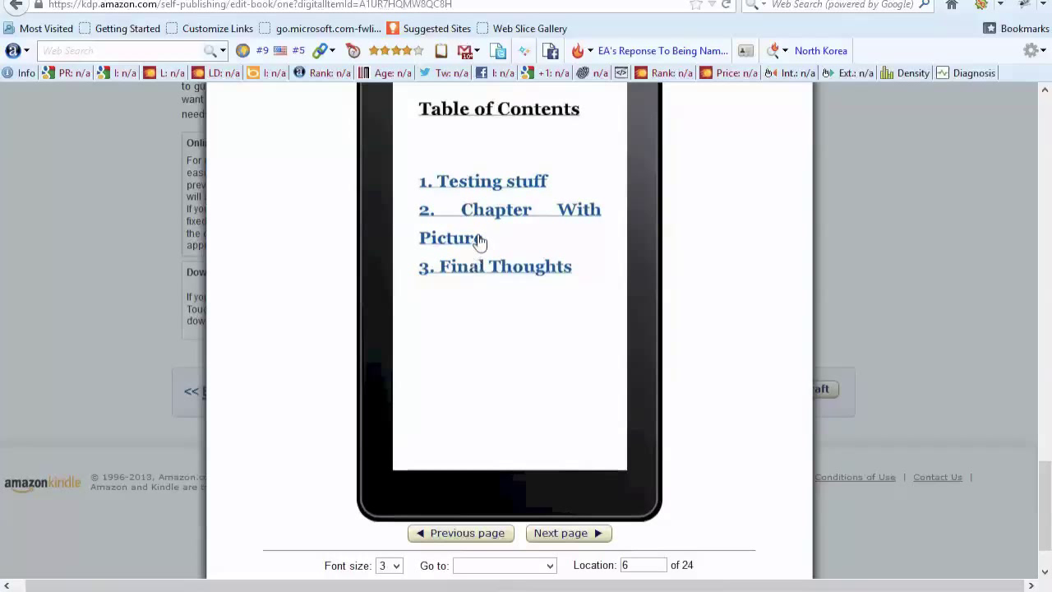
pyautogui.moveTo(501, 266)
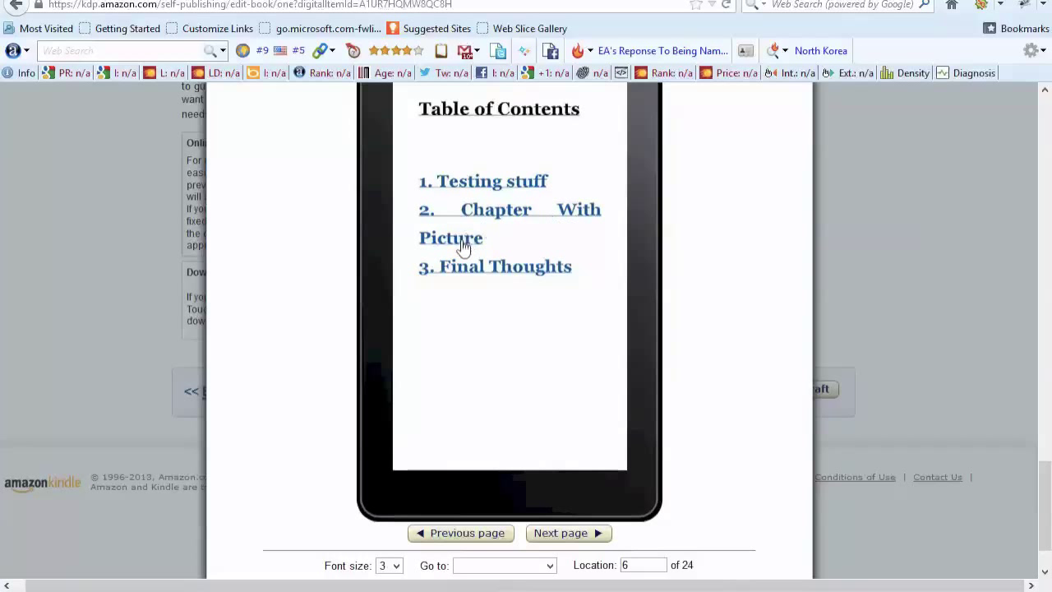
pyautogui.moveTo(472, 188)
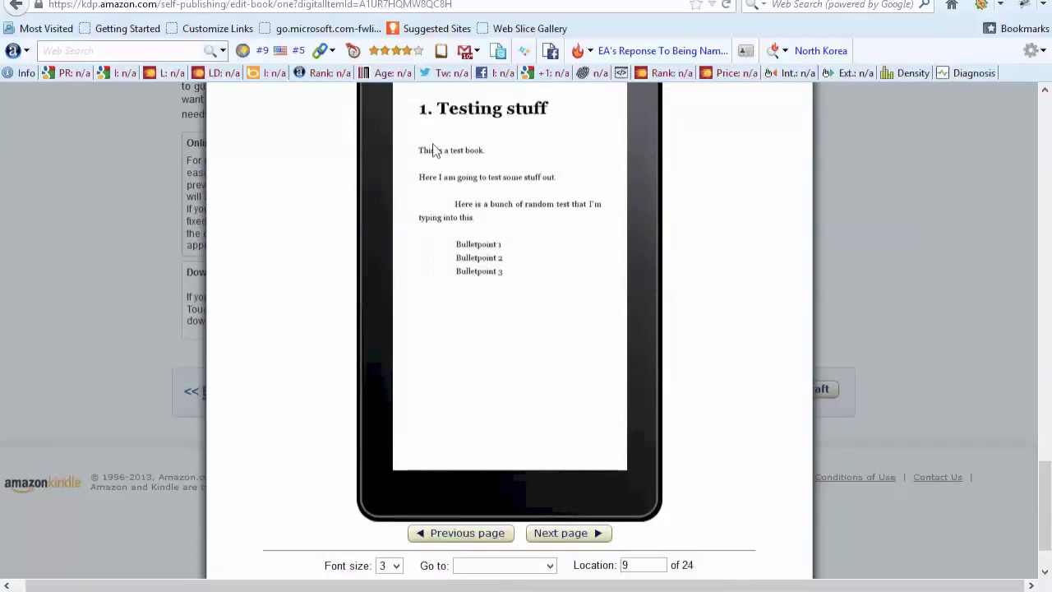
pyautogui.moveTo(481, 283)
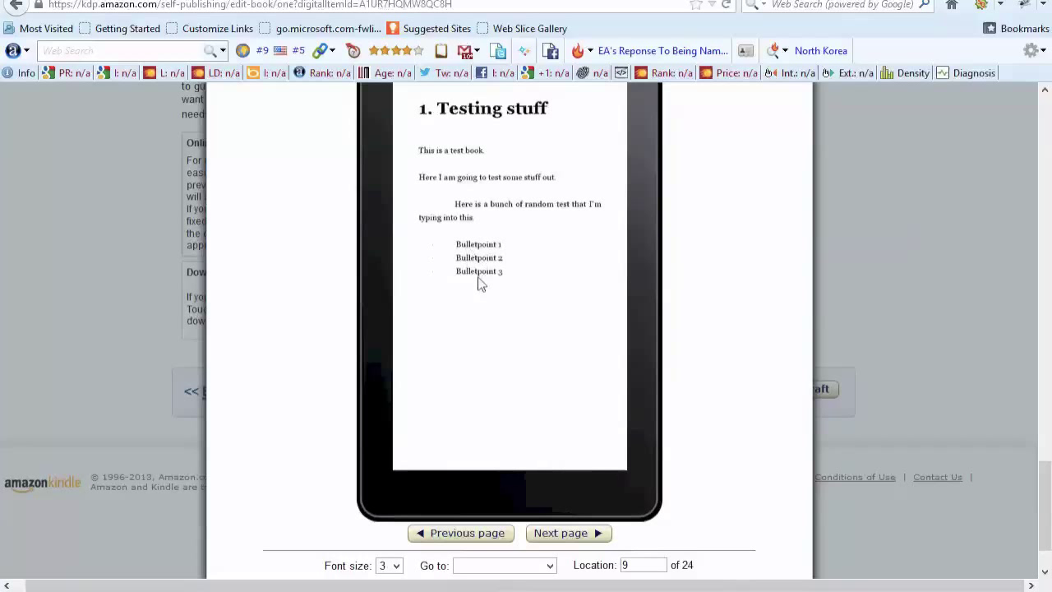
pyautogui.moveTo(436, 267)
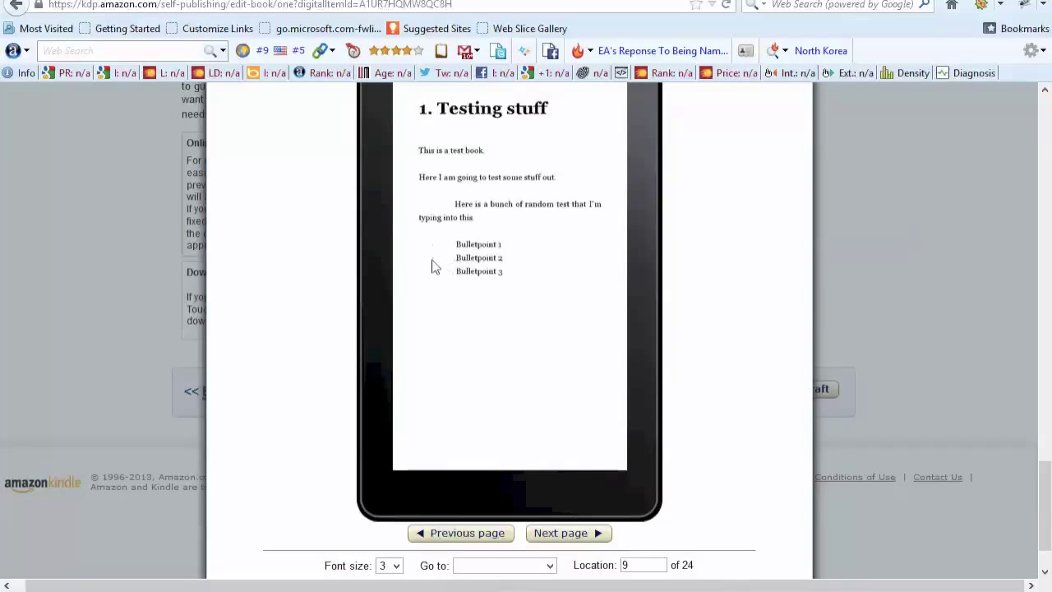
pyautogui.moveTo(448, 265)
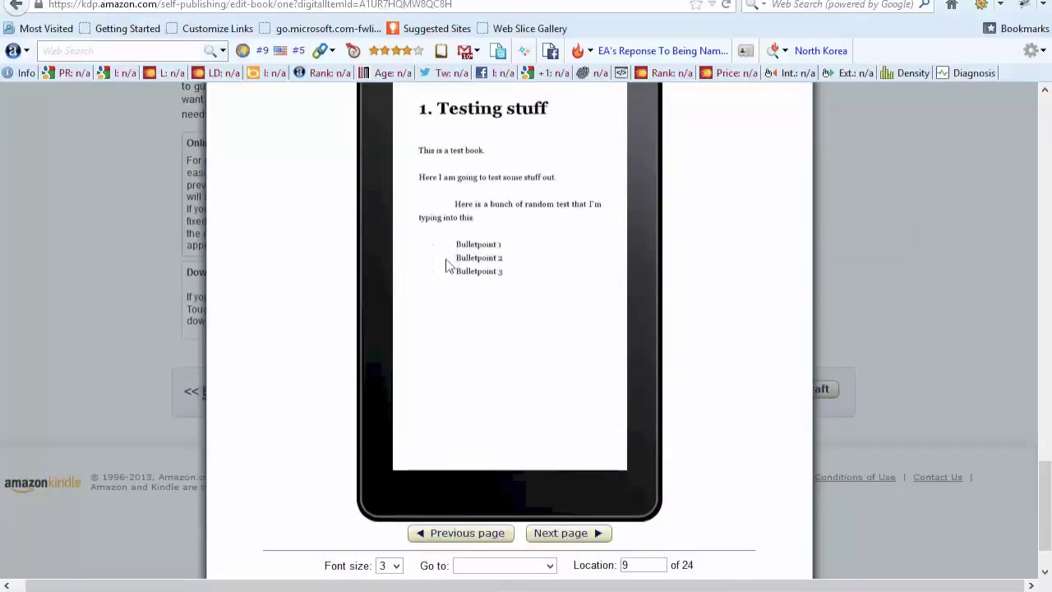
pyautogui.moveTo(466, 207)
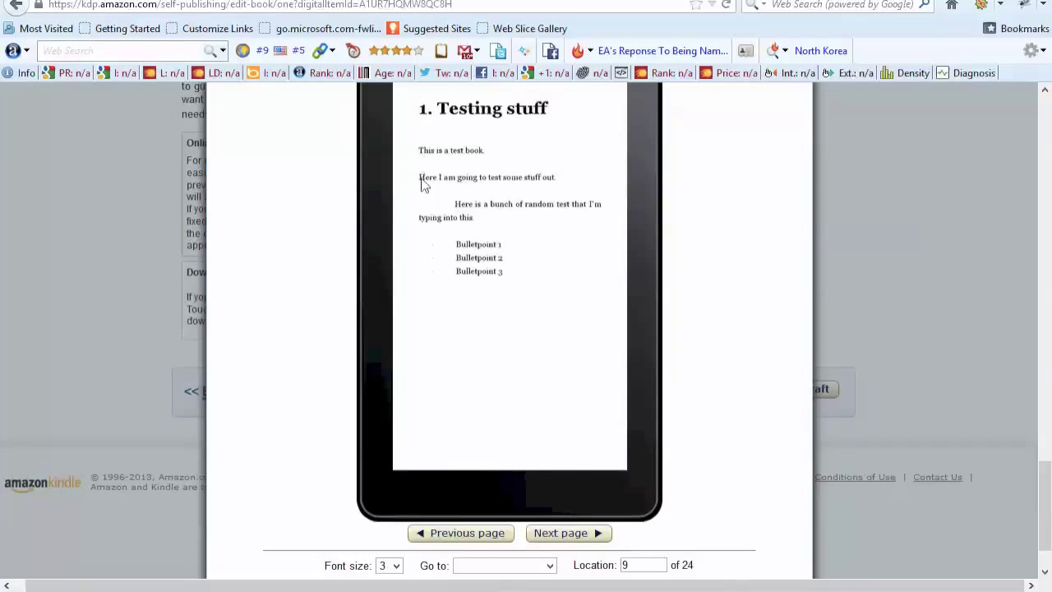
pyautogui.moveTo(460, 314)
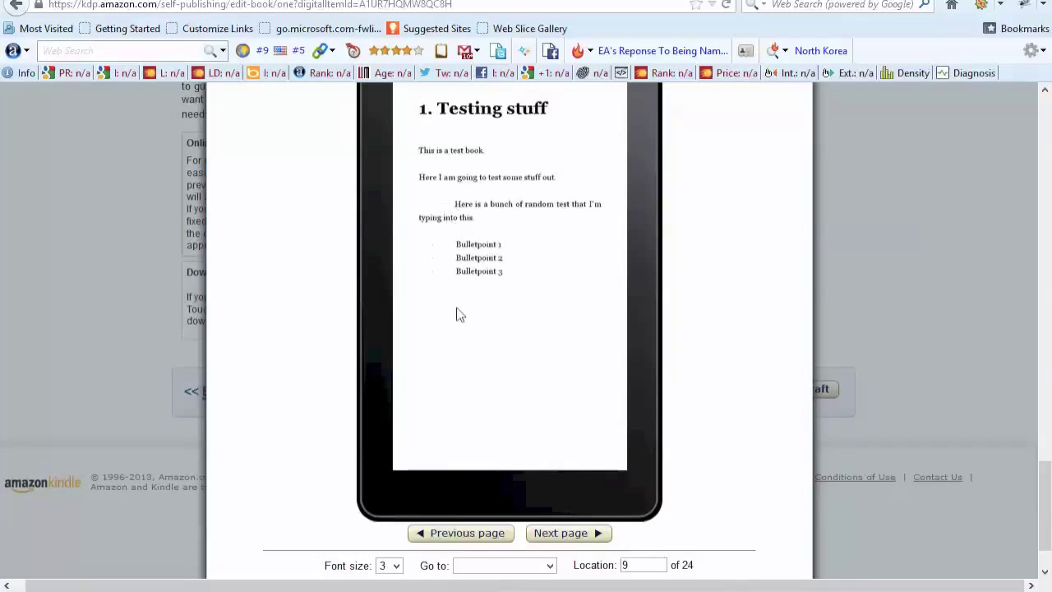
pyautogui.click(568, 532)
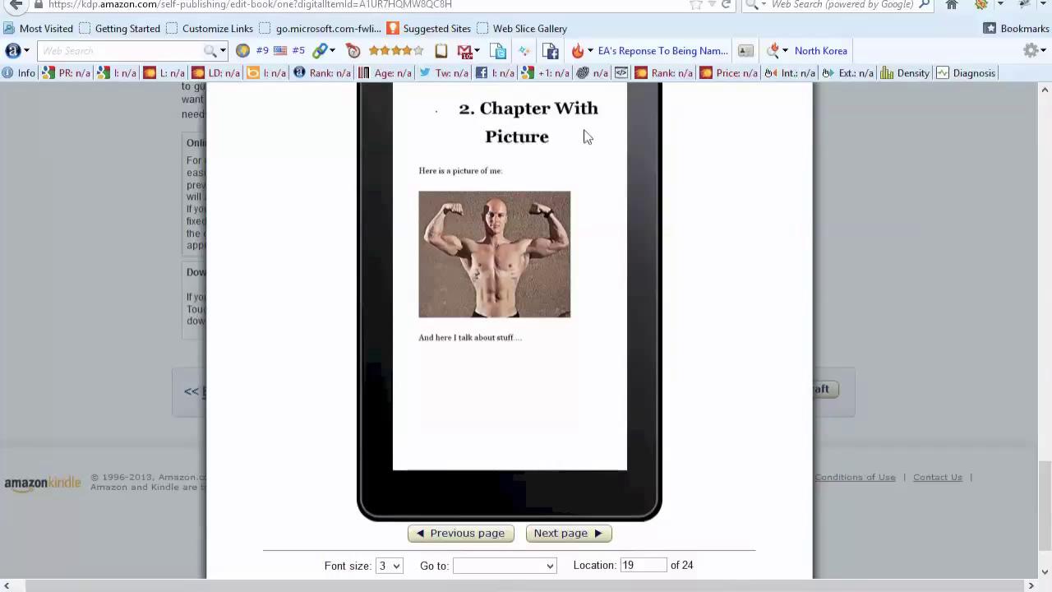
pyautogui.click(568, 532)
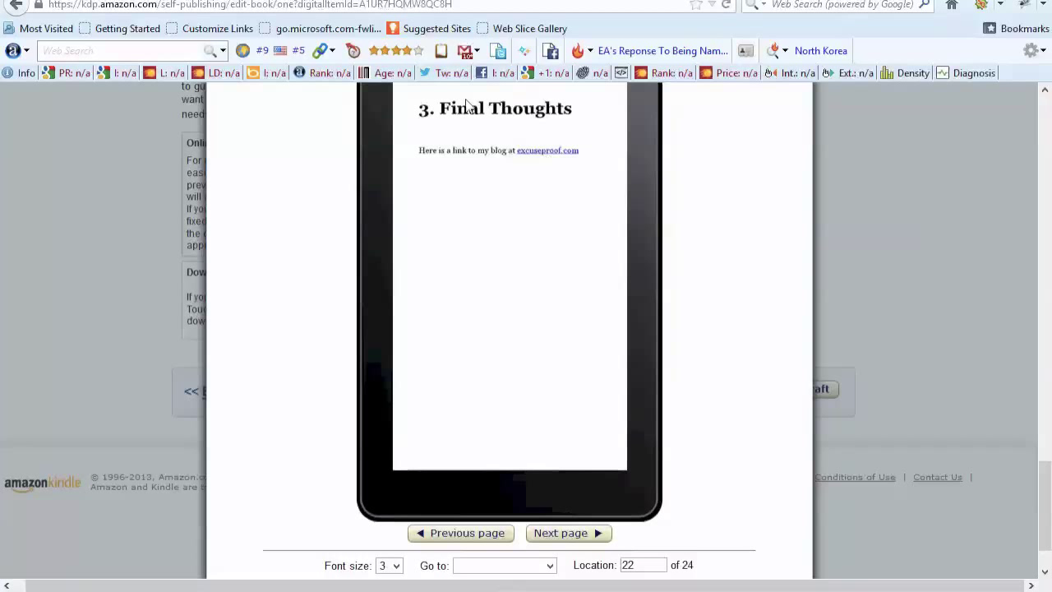
pyautogui.moveTo(564, 450)
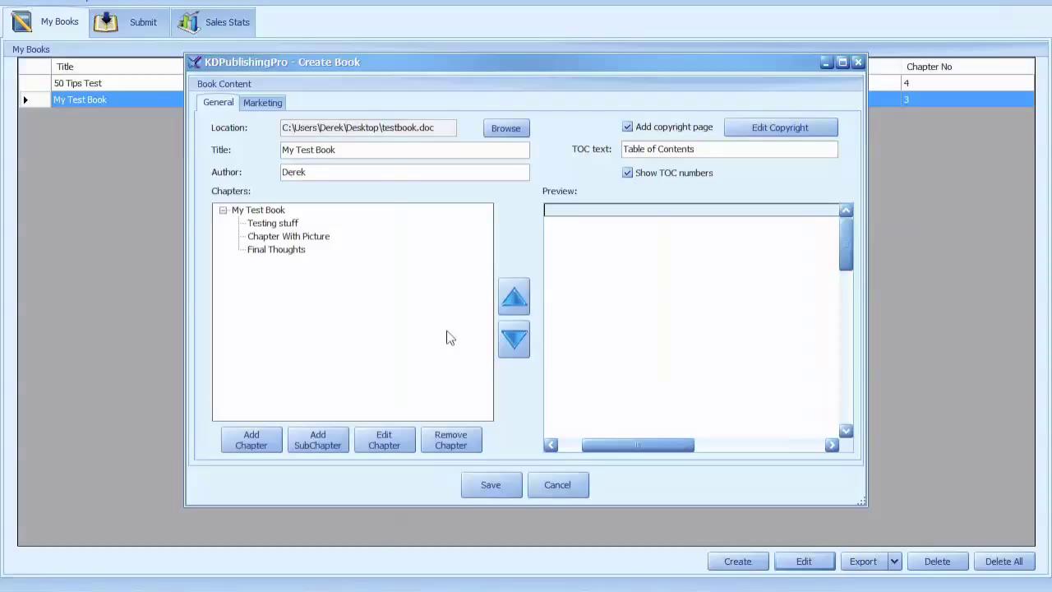
pyautogui.moveTo(347, 261)
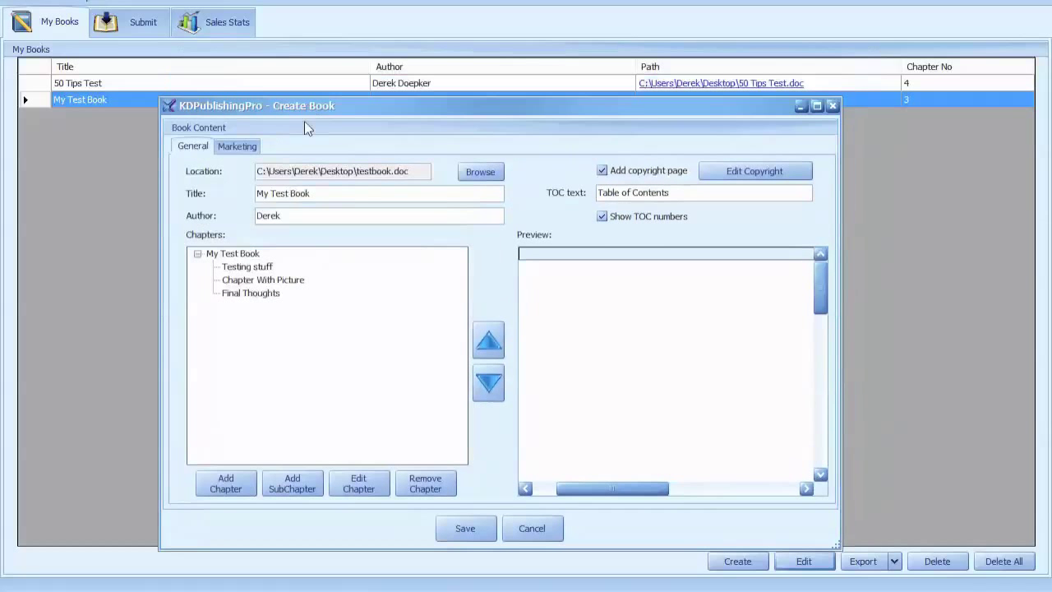
pyautogui.moveTo(399, 345)
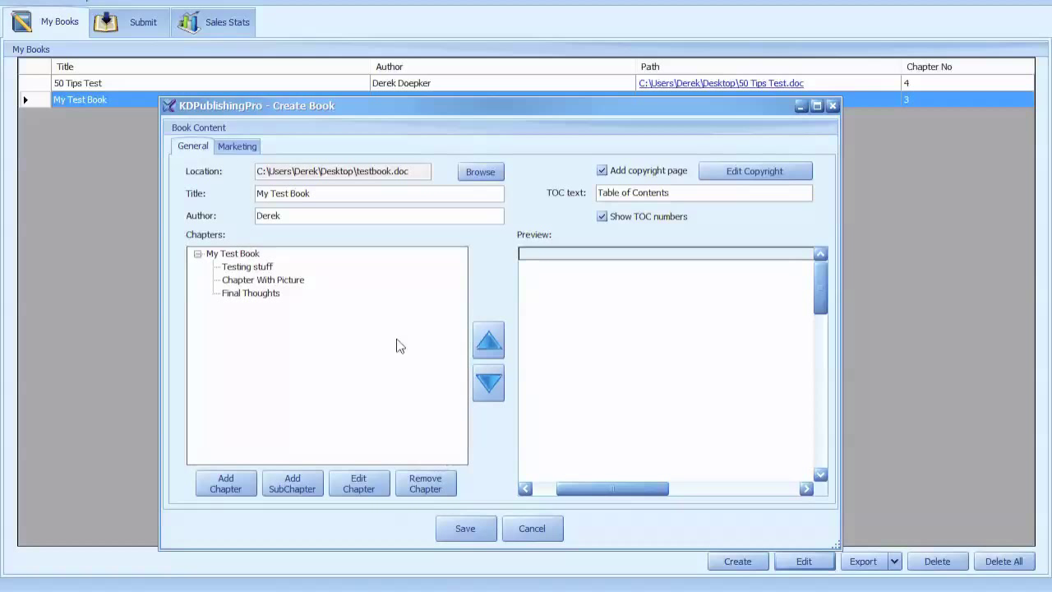